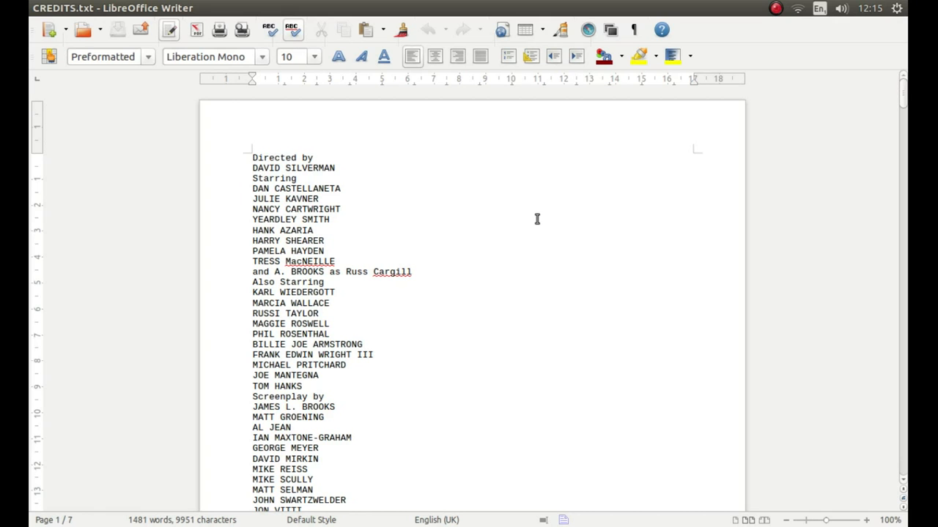
# Step: Switch to top orthographic view, then delete the default cube and the lamp
pyautogui.scroll(-3)
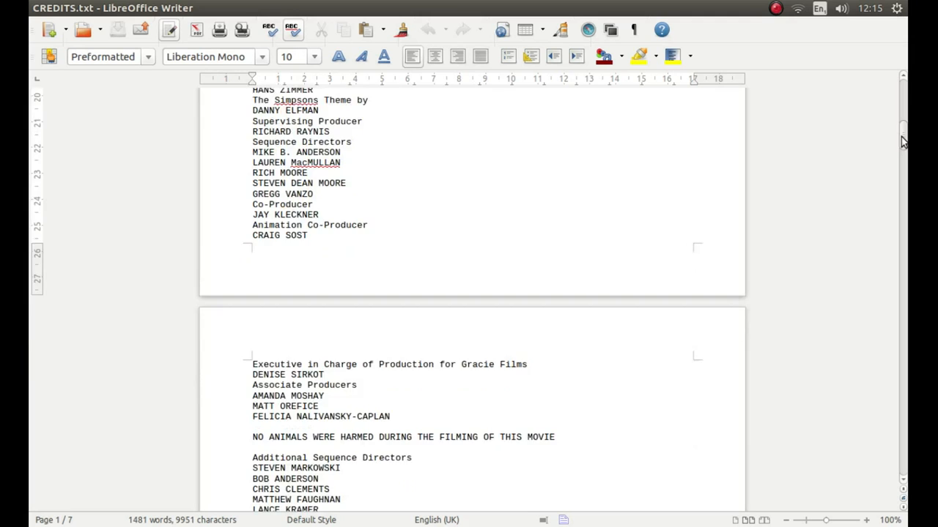
pyautogui.scroll(-3)
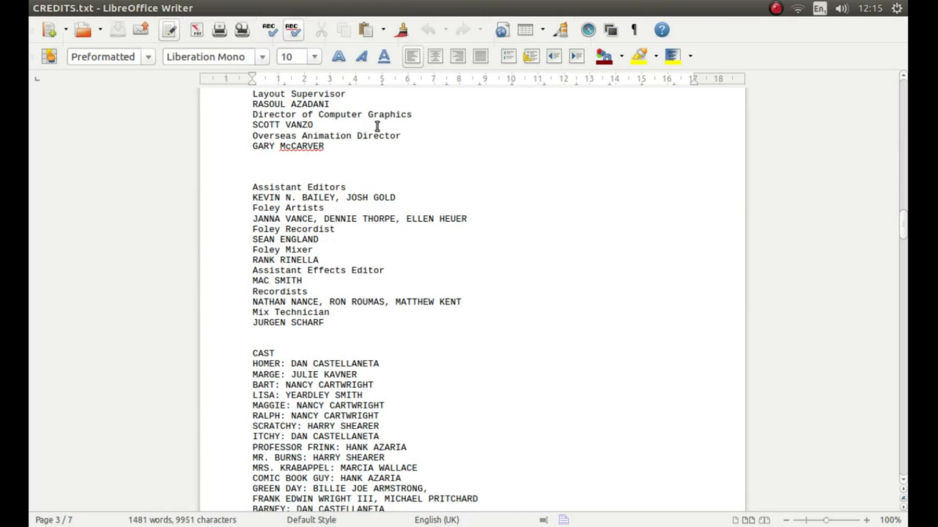
pyautogui.moveTo(518, 170)
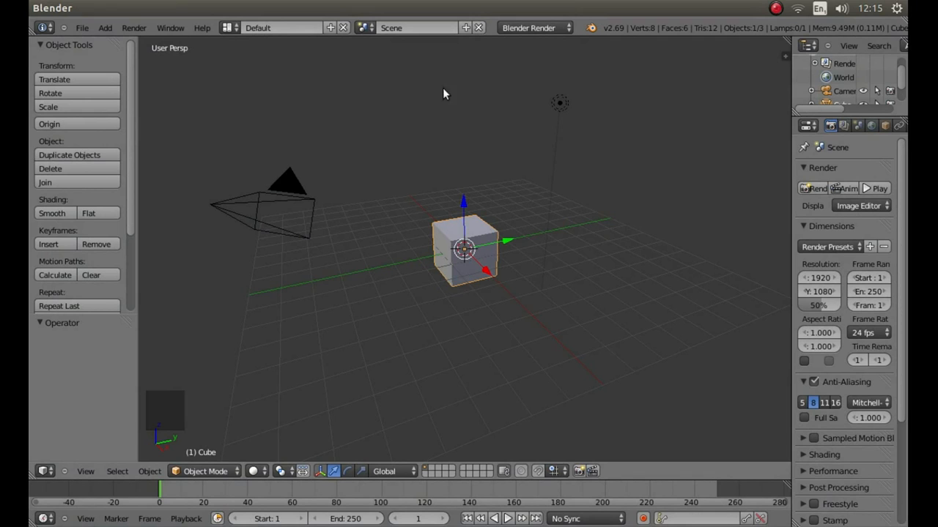
pyautogui.press('NUMPAD_7')
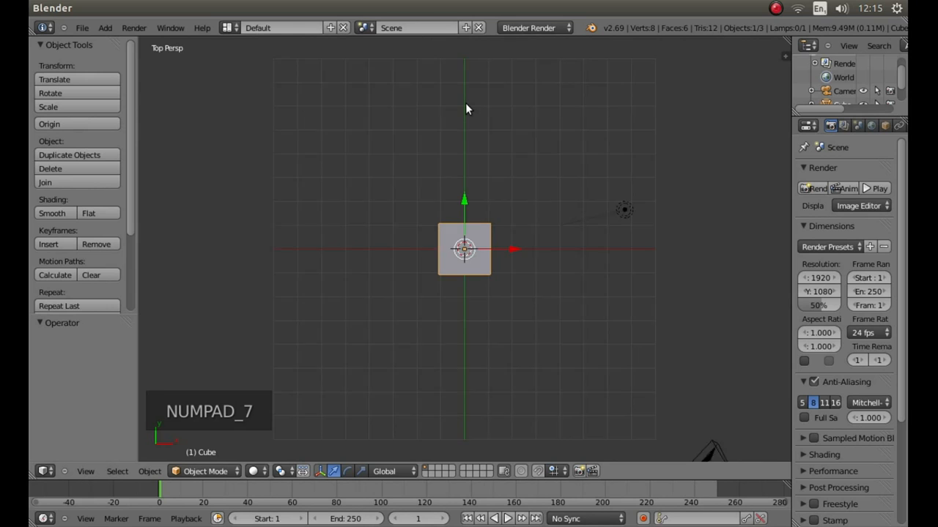
pyautogui.press('NUMPAD_7')
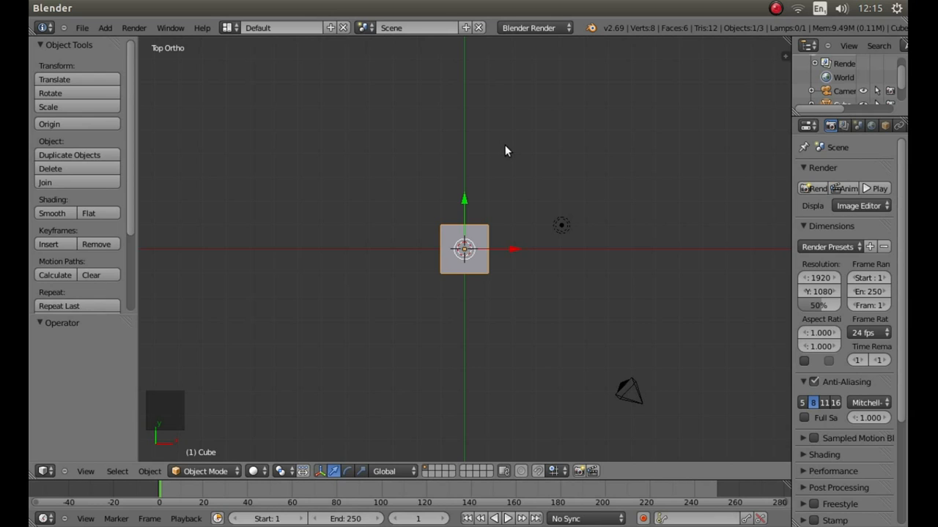
pyautogui.click(49, 168)
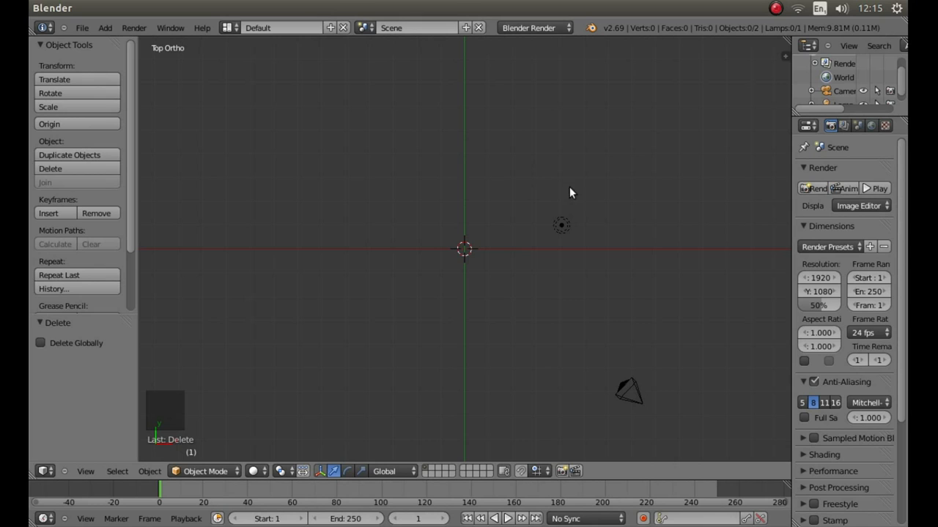
pyautogui.rightClick(561, 225)
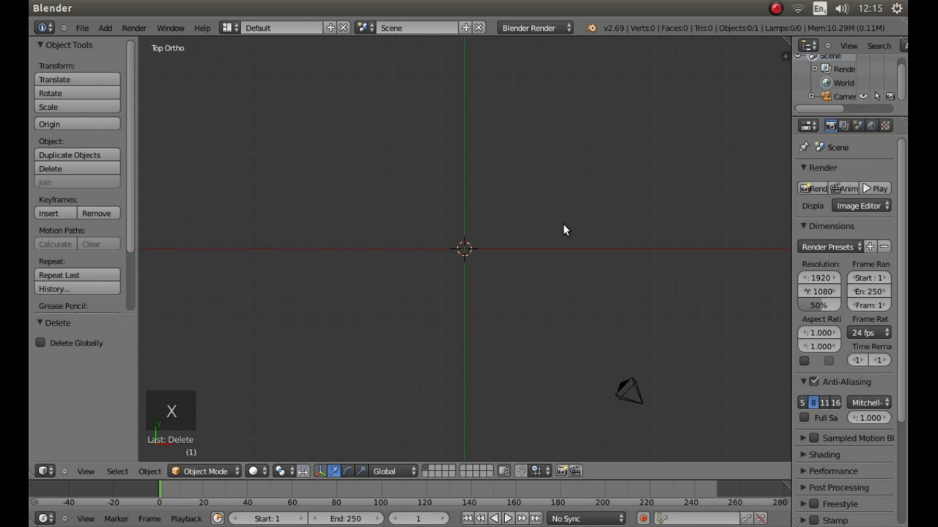
pyautogui.moveTo(282, 249)
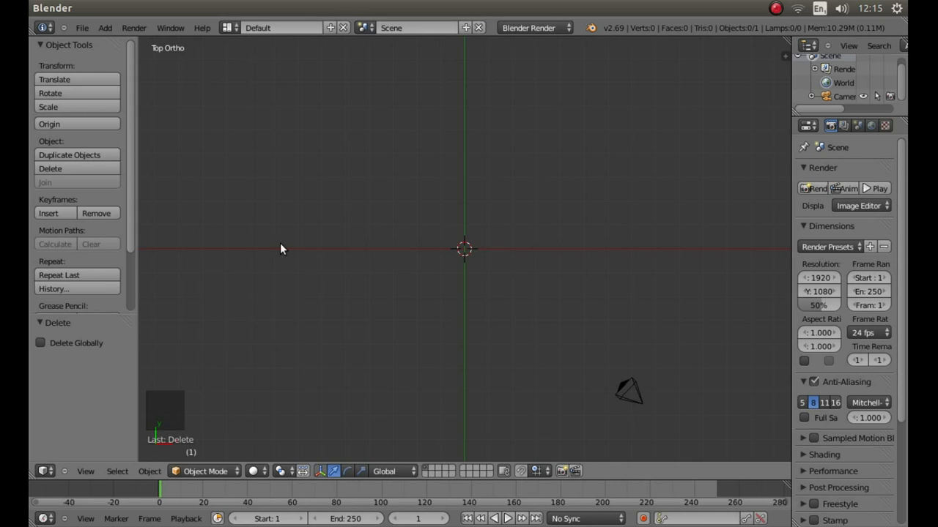
# Step: Add a text object at the 3D cursor and start erasing its placeholder word
pyautogui.click(104, 27)
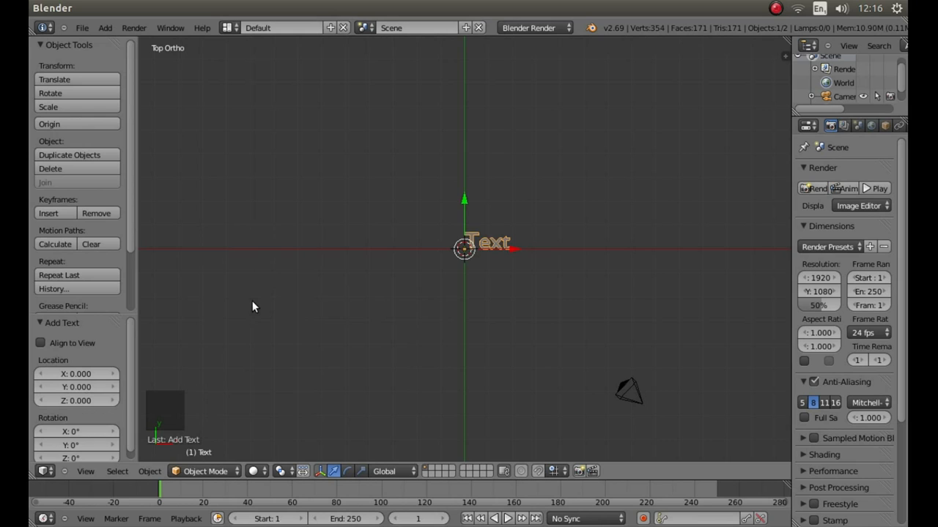
pyautogui.moveTo(390, 190)
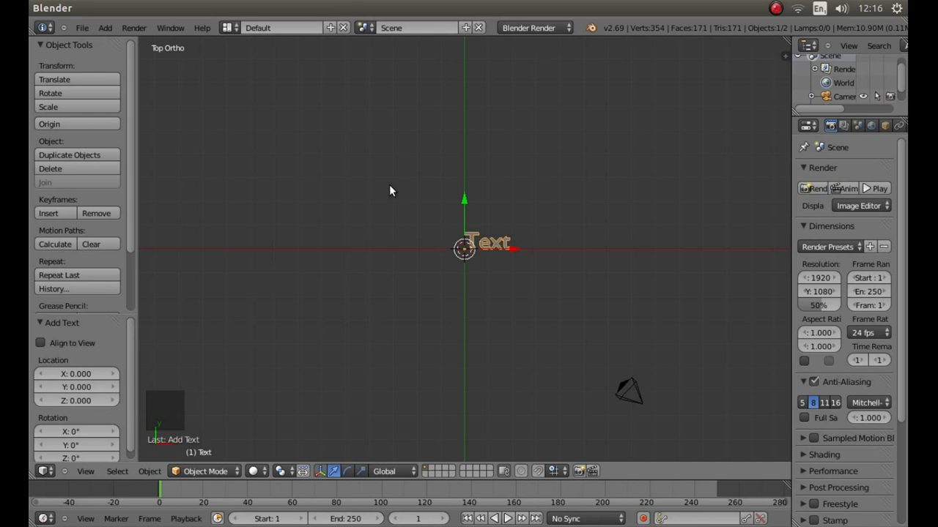
pyautogui.press('BACKSPACE')
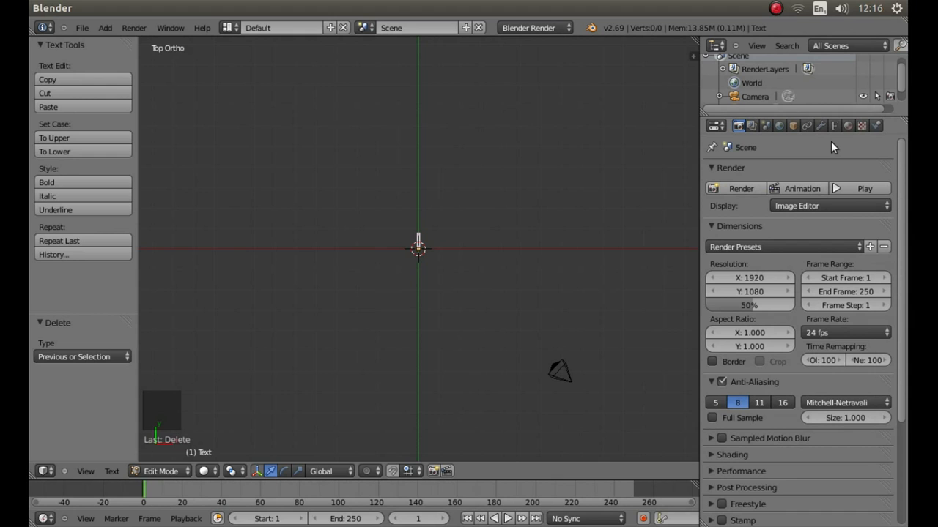
pyautogui.moveTo(833, 125)
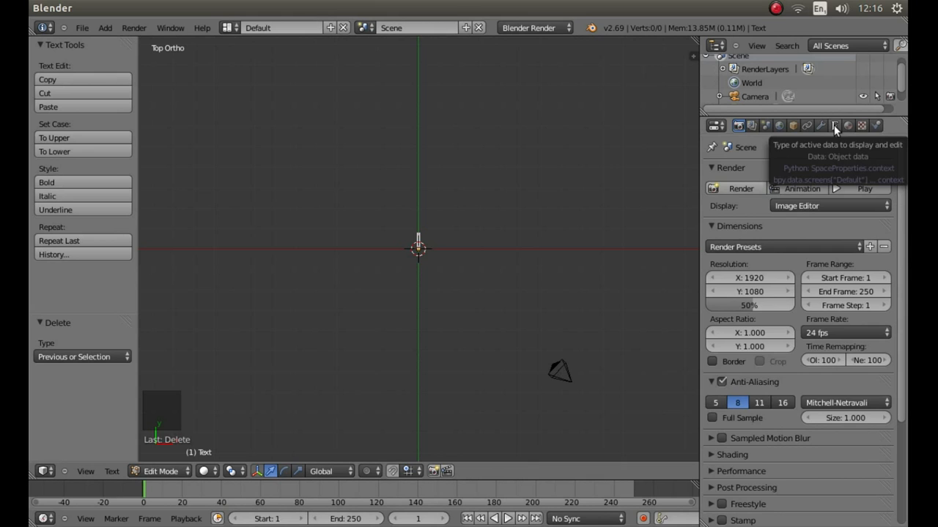
# Step: In the text's Object Data settings, set Font Size 0.1 and Center paragraph alignment
pyautogui.click(834, 125)
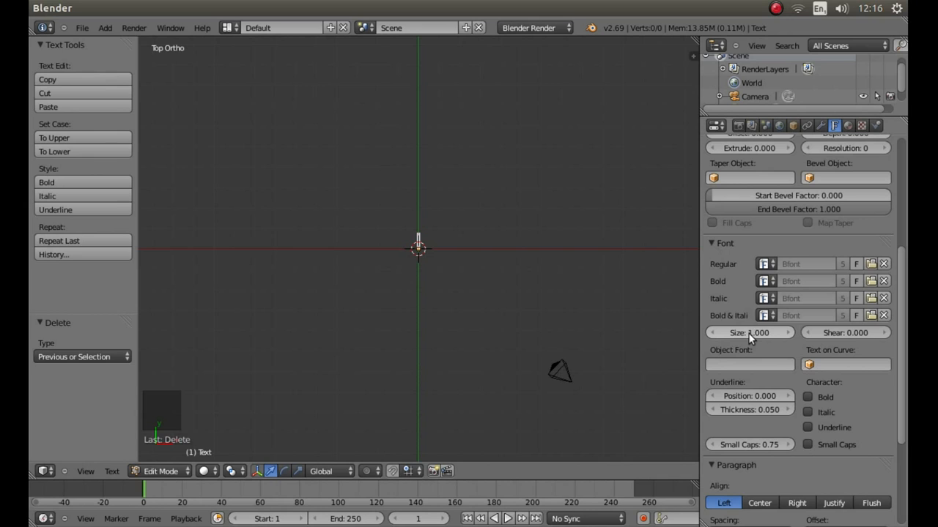
pyautogui.moveTo(749, 333)
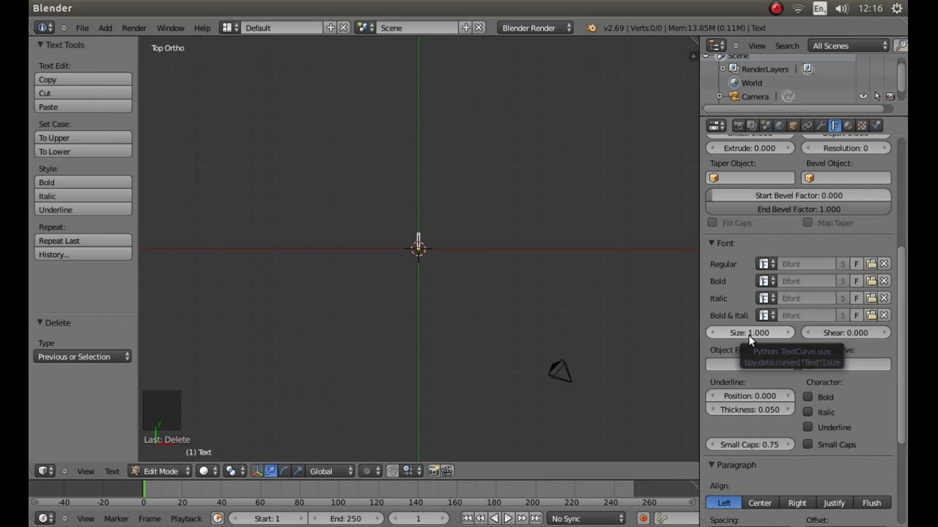
pyautogui.click(748, 332)
pyautogui.write('0.')
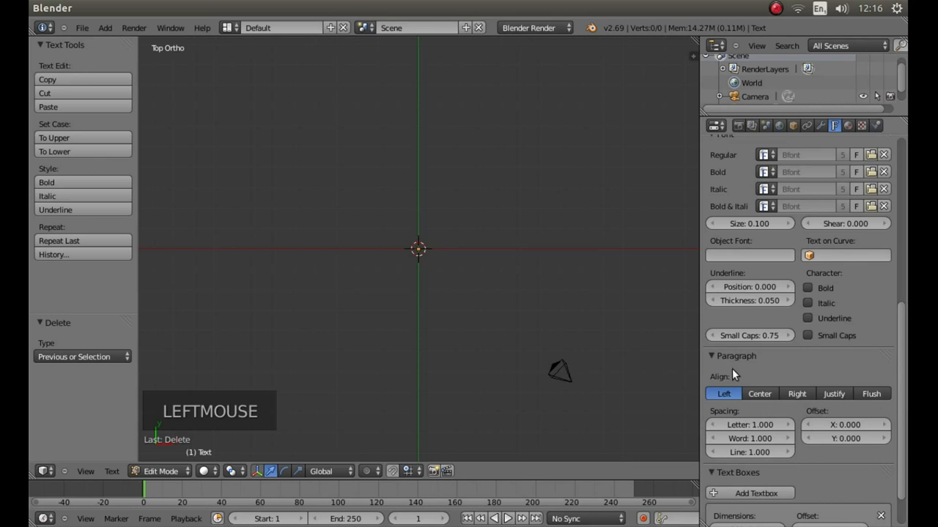
pyautogui.click(760, 393)
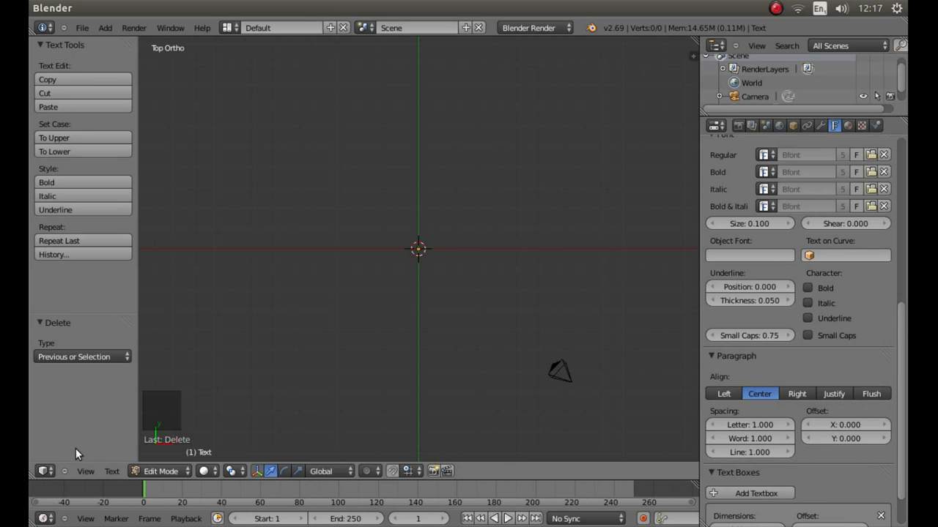
# Step: Choose Paste File from the 3D view header's Text menu
pyautogui.click(111, 471)
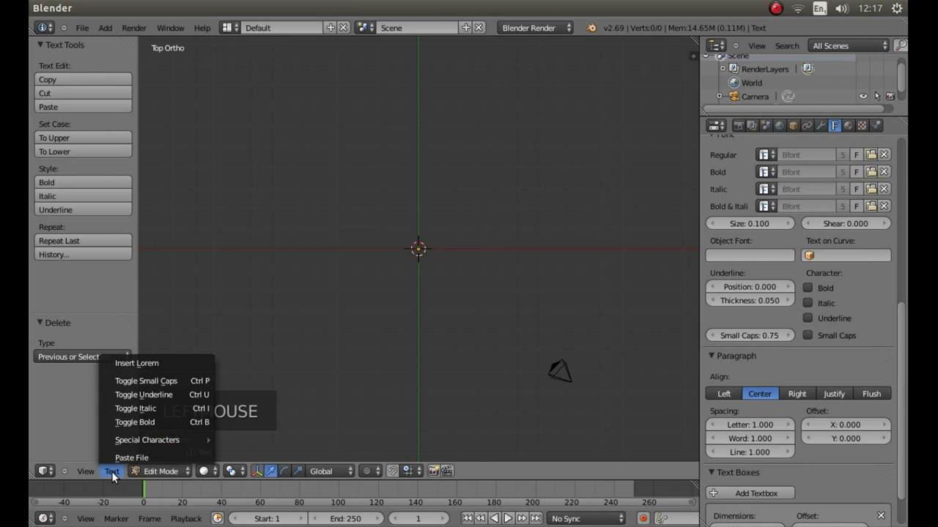
pyautogui.click(132, 457)
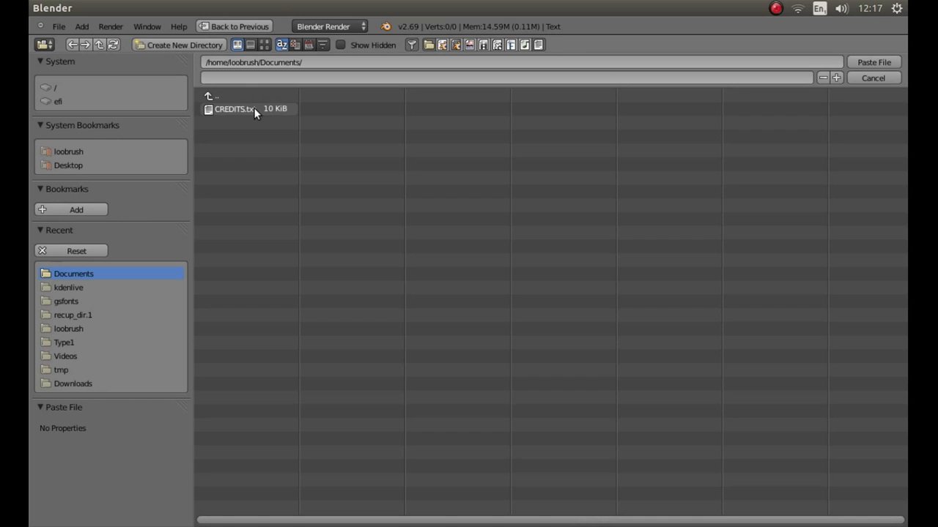
# Step: Paste CREDITS.txt from the Documents folder into the text object
pyautogui.click(234, 108)
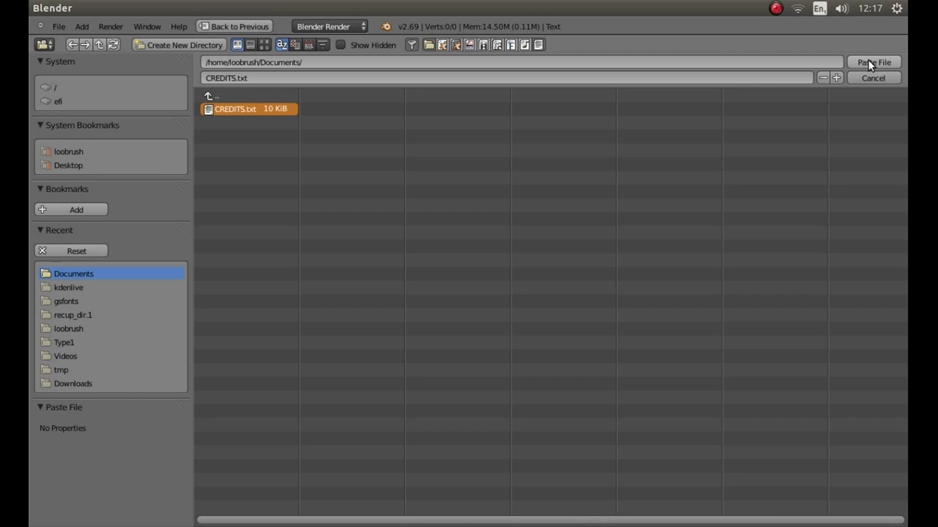
pyautogui.moveTo(851, 98)
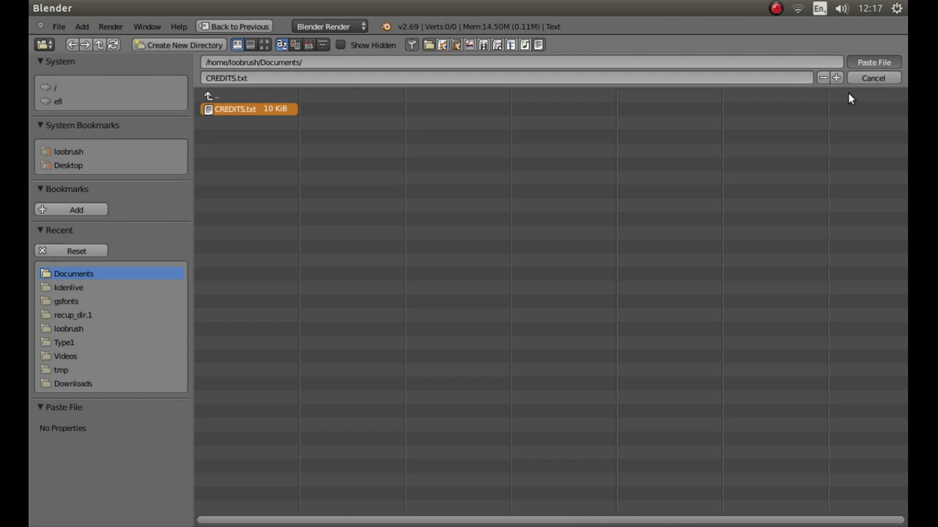
pyautogui.click(873, 62)
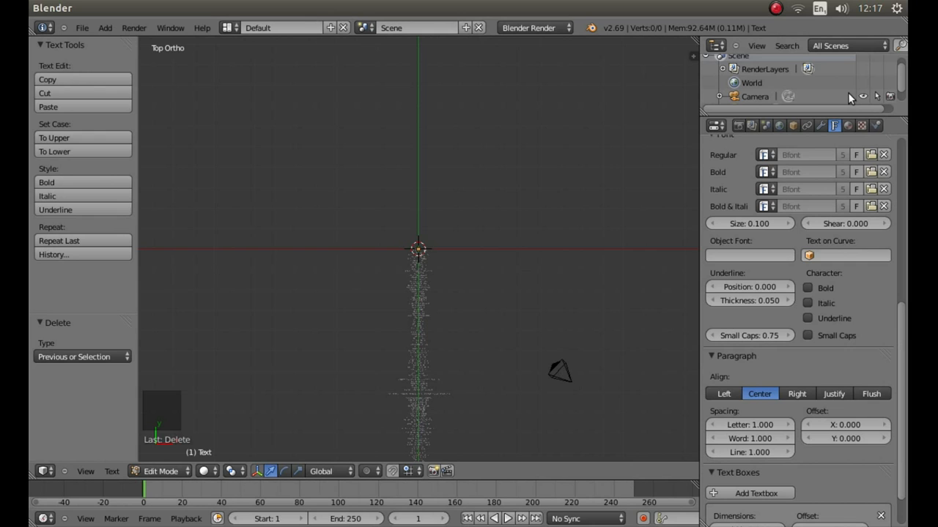
pyautogui.moveTo(344, 274)
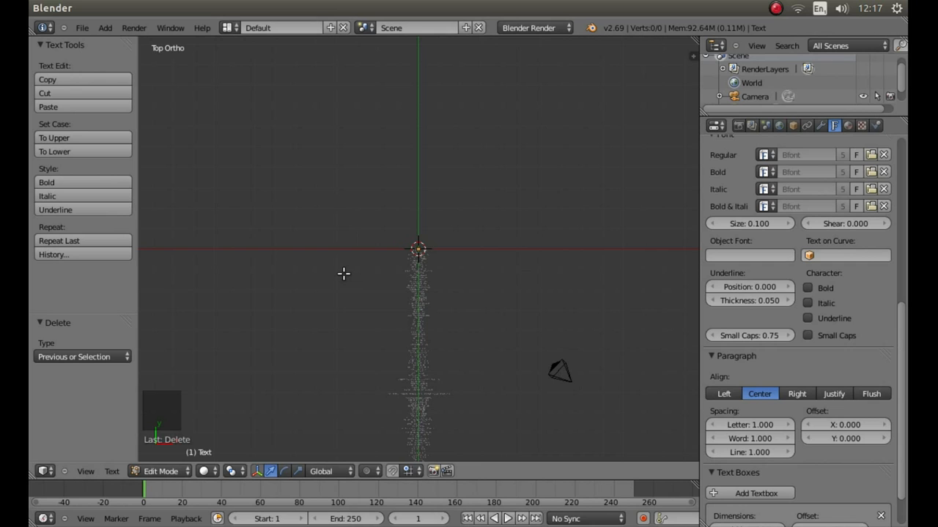
pyautogui.moveTo(345, 280)
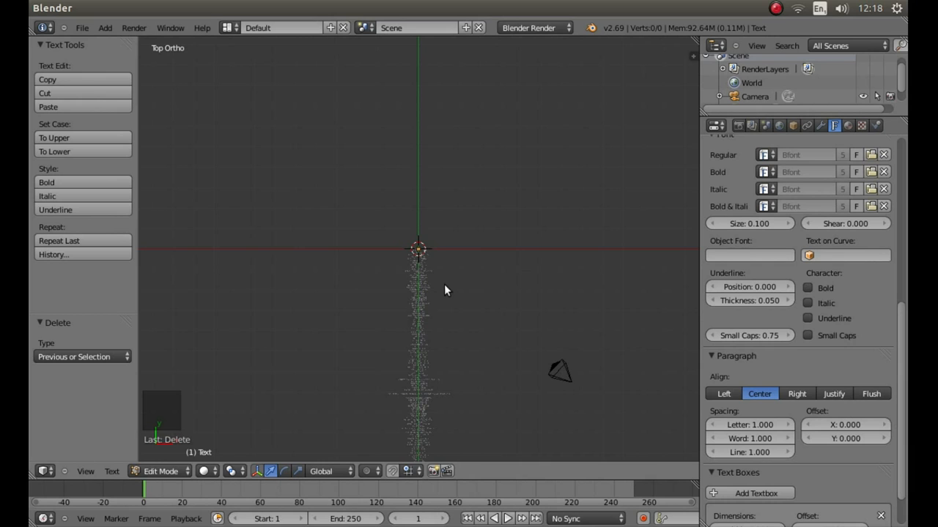
# Step: Exit Edit Mode with Tab, leaving the credits text selected in Object Mode
pyautogui.press('Tab')
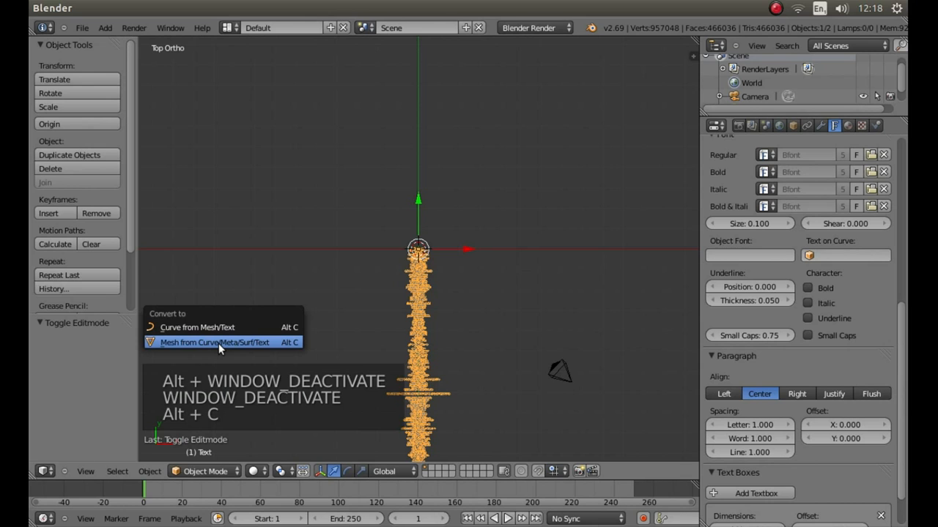
# Step: Convert the credits text with Alt+C using Mesh from Curve/Meta/Surf/Text
pyautogui.click(214, 343)
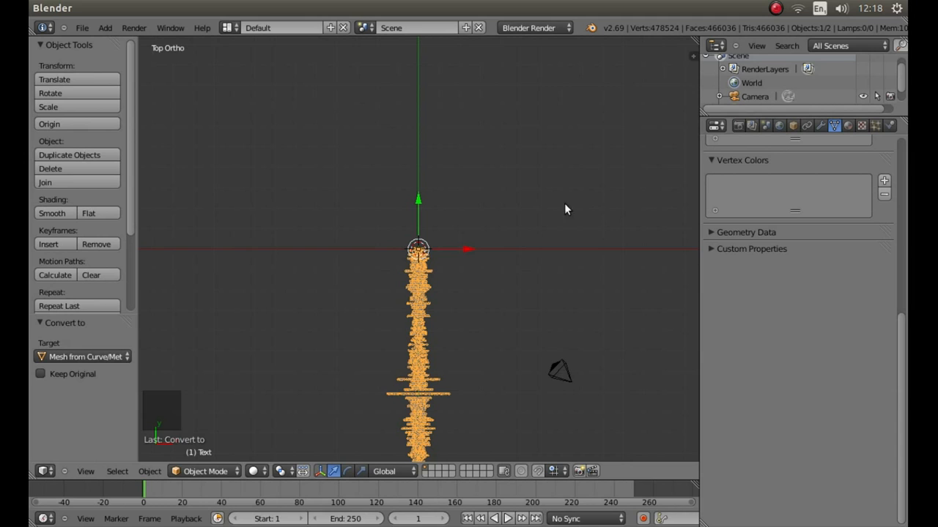
pyautogui.moveTo(559, 380)
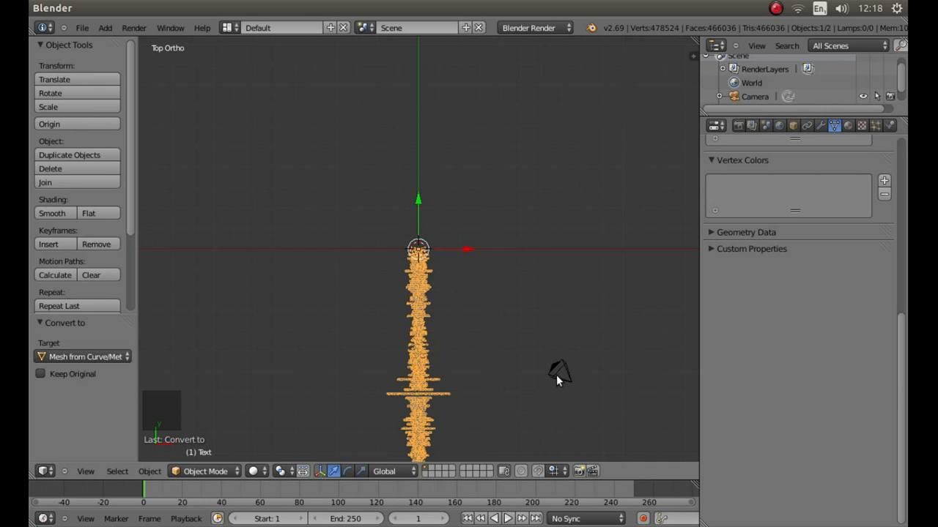
# Step: Select the camera and, in the N panel, zero its X/Y location and rotations
pyautogui.rightClick(559, 370)
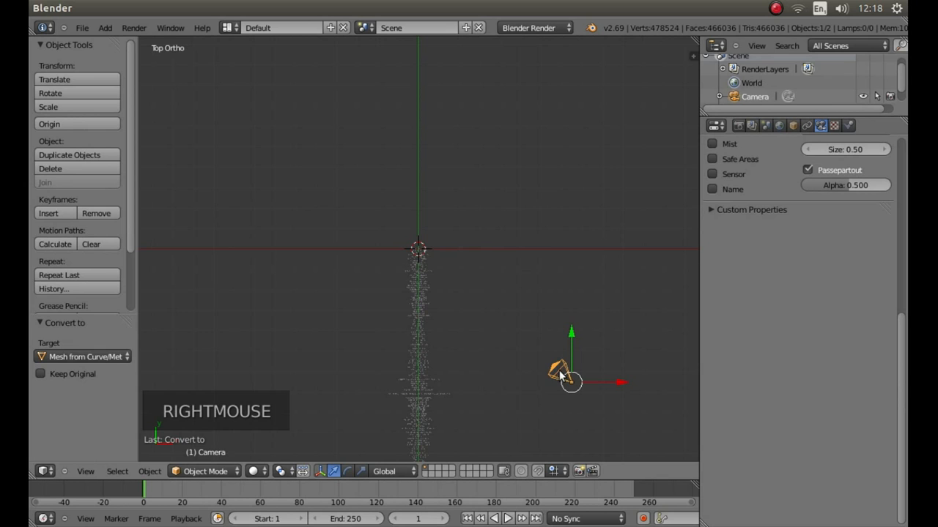
pyautogui.press('n')
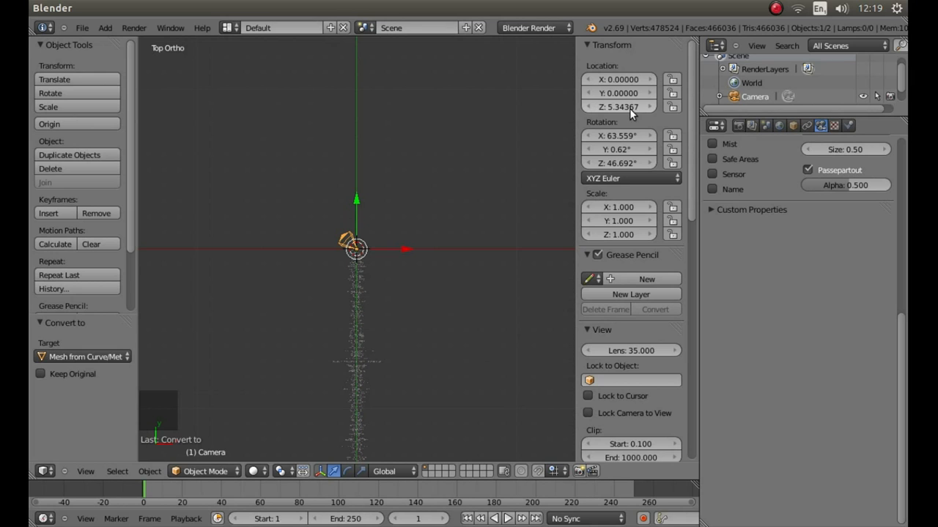
pyautogui.moveTo(619, 135)
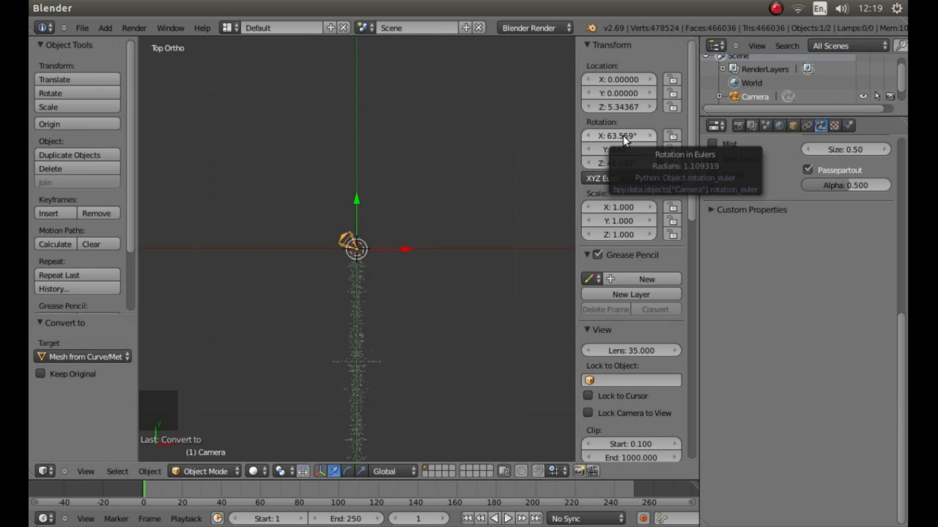
pyautogui.doubleClick(619, 149)
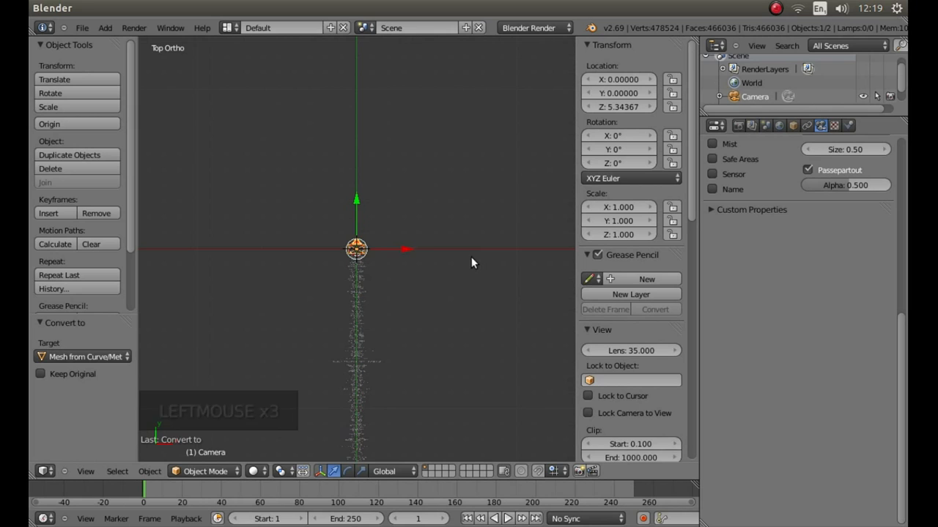
pyautogui.moveTo(429, 294)
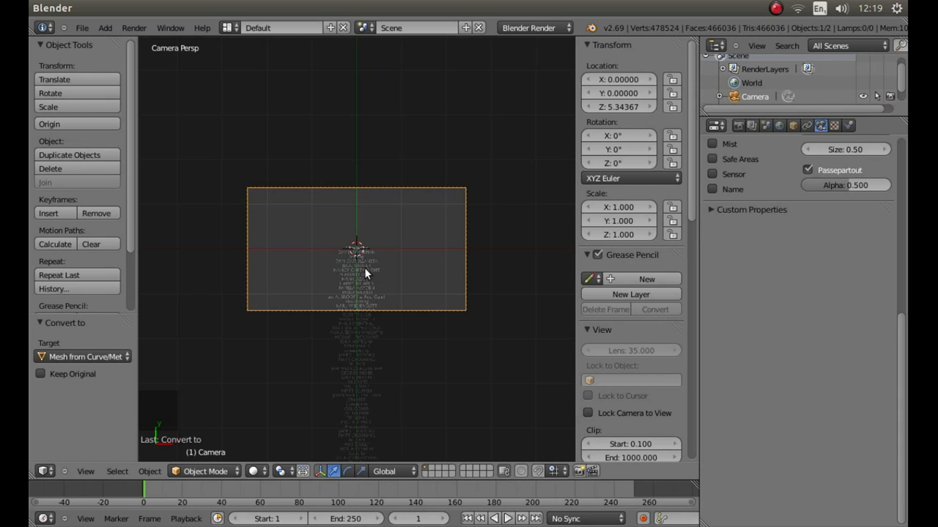
# Step: Look through the camera and zoom in to frame the top credit lines
pyautogui.scroll(3)
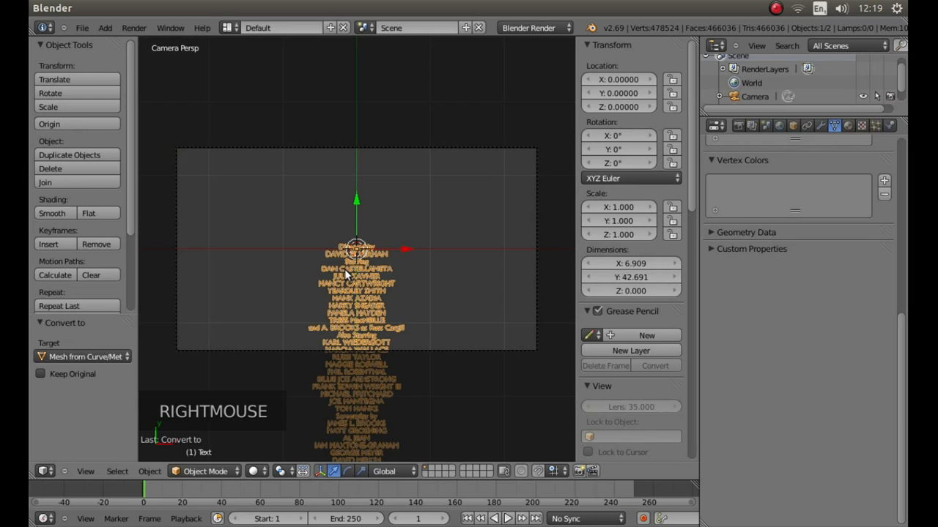
pyautogui.moveTo(849, 126)
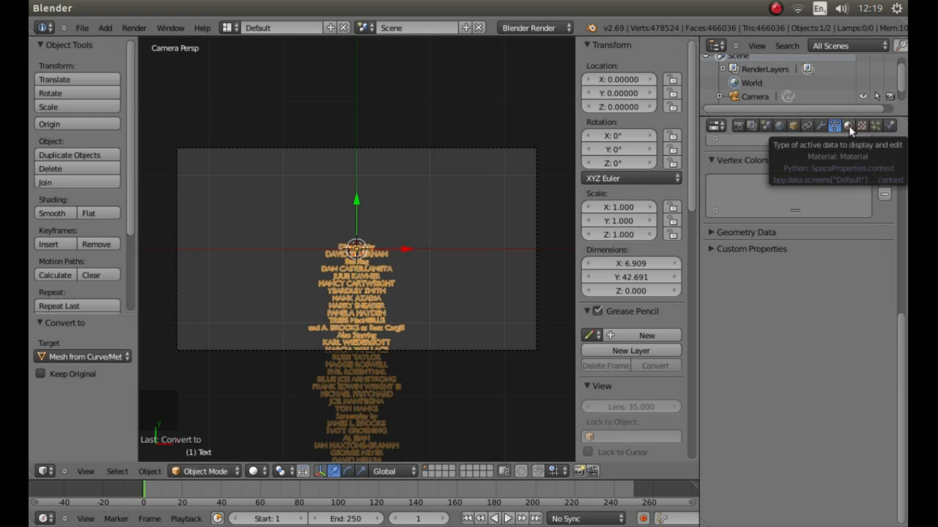
# Step: Create Material.001 for the credits mesh and raise its Emit value to 1.00
pyautogui.click(848, 125)
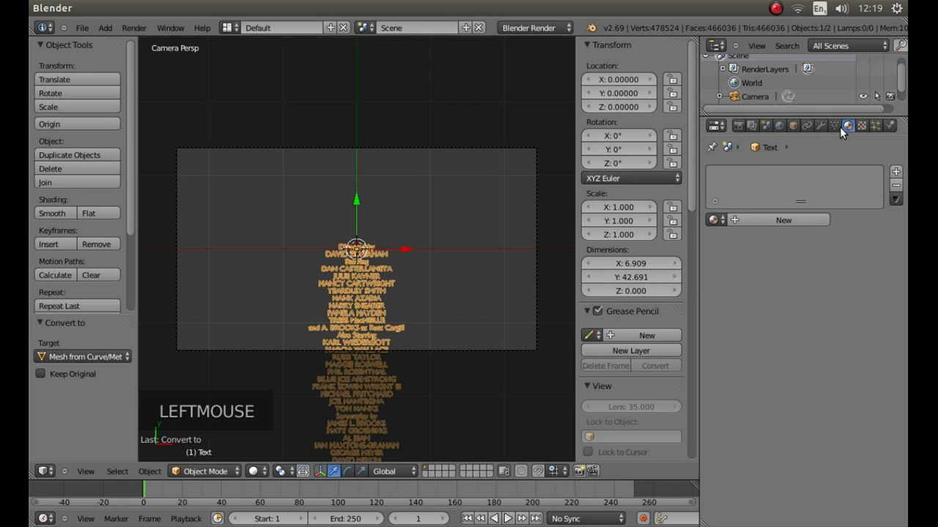
pyautogui.click(783, 220)
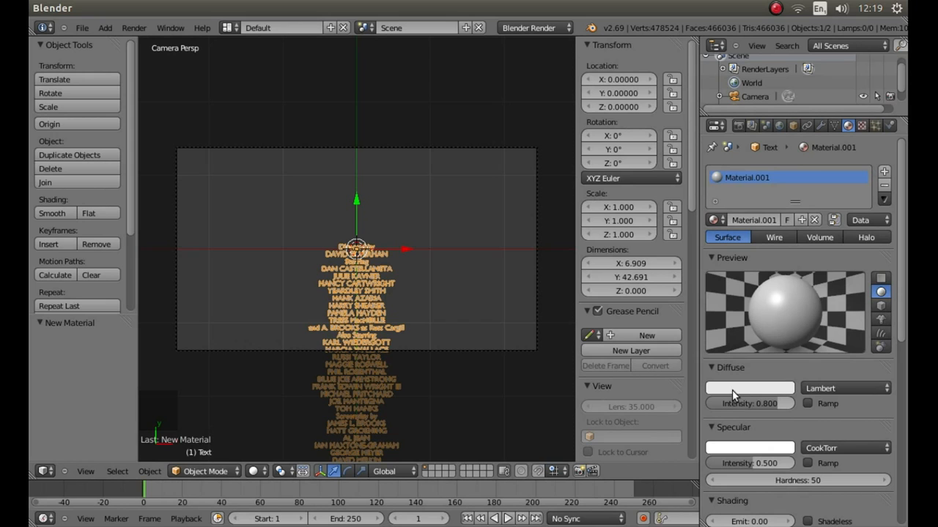
pyautogui.click(748, 388)
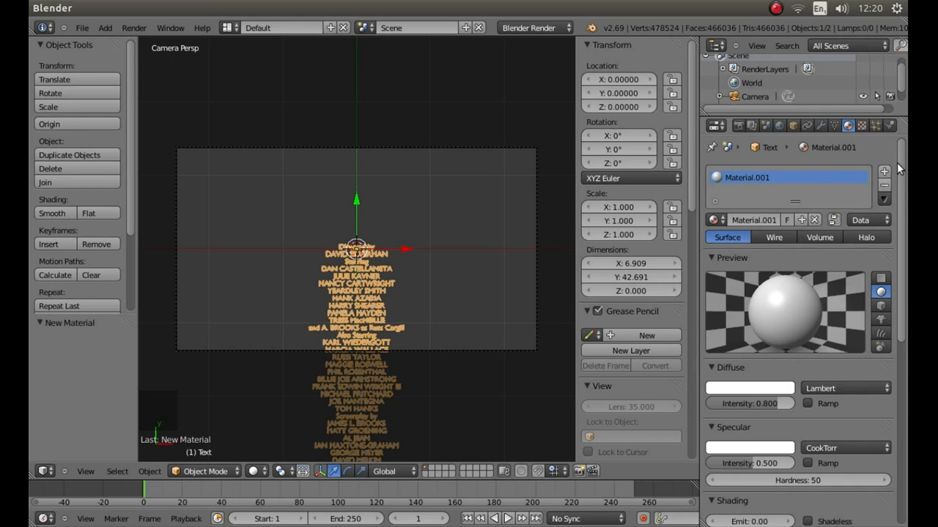
pyautogui.scroll(-3)
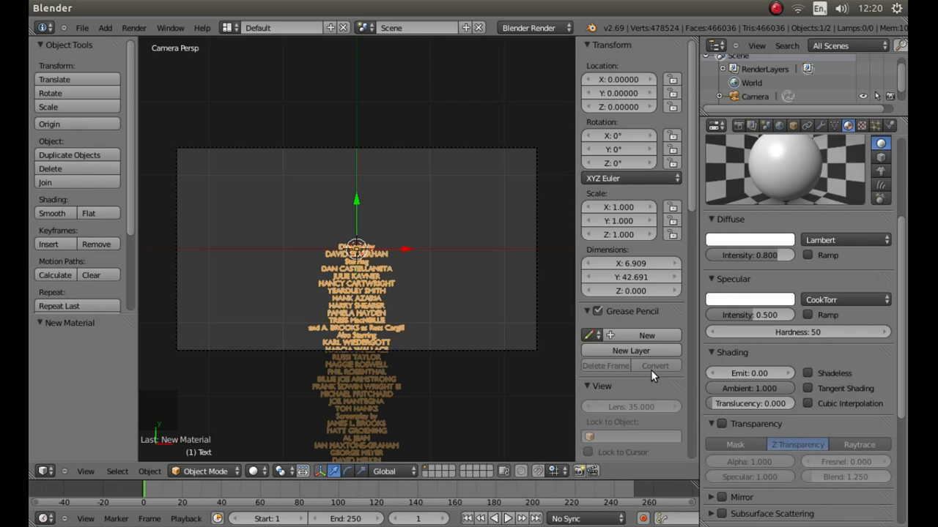
pyautogui.click(750, 373)
pyautogui.write('1')
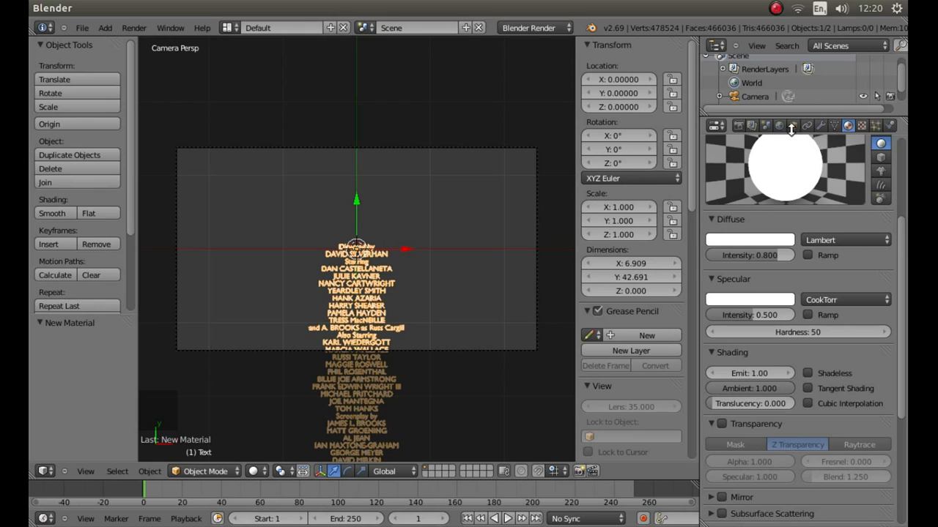
pyautogui.moveTo(781, 126)
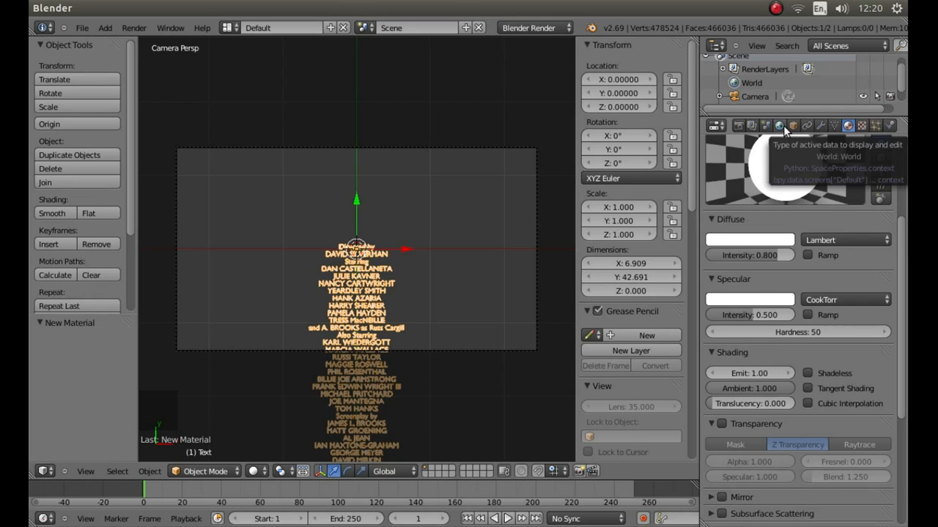
# Step: Darken the World tab's horizon colour swatch to black for a black background
pyautogui.click(779, 125)
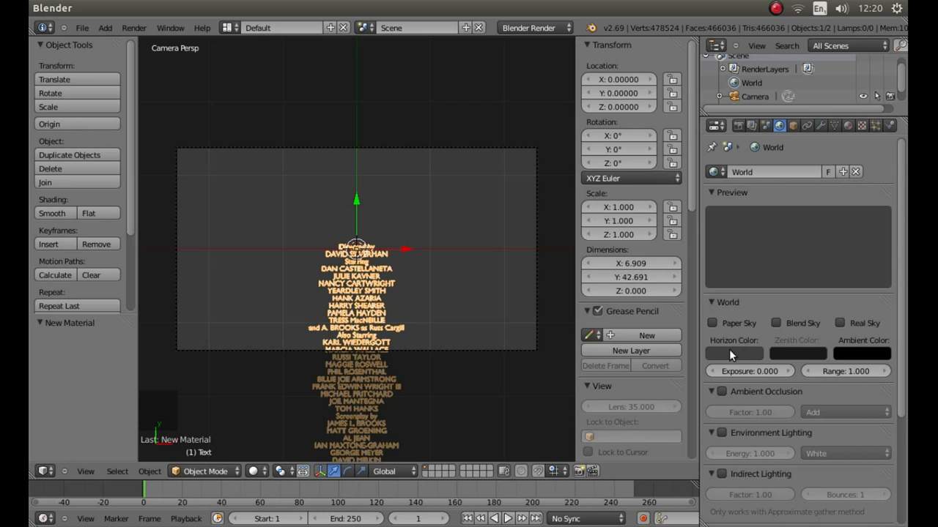
pyautogui.click(733, 353)
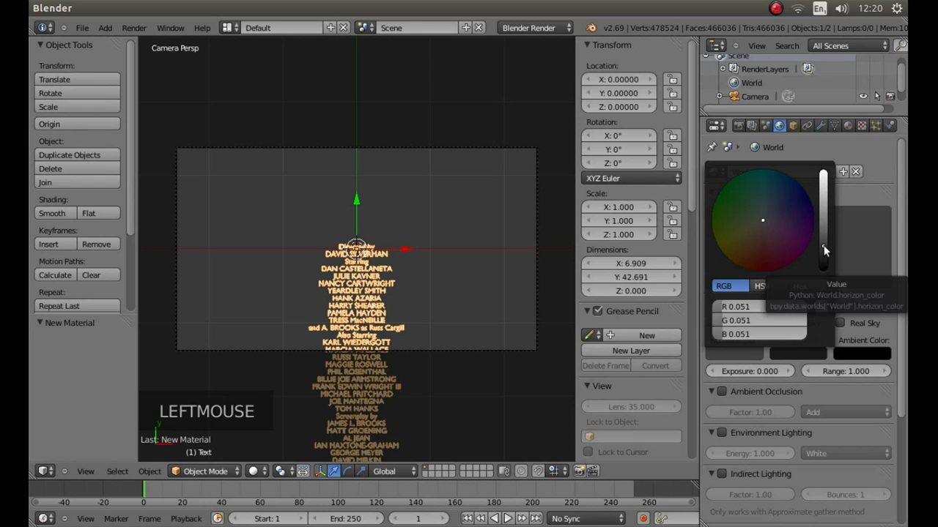
pyautogui.moveTo(824, 250); pyautogui.dragTo(823, 271)
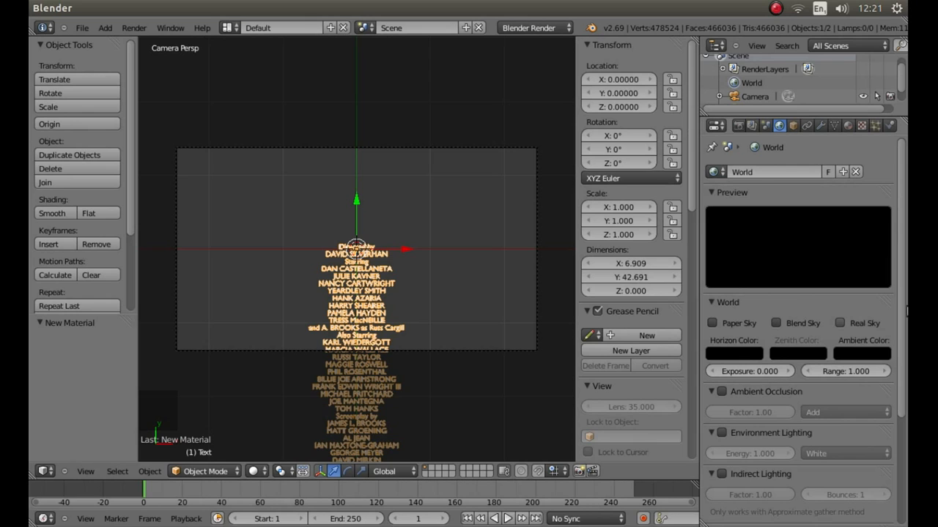
pyautogui.click(734, 353)
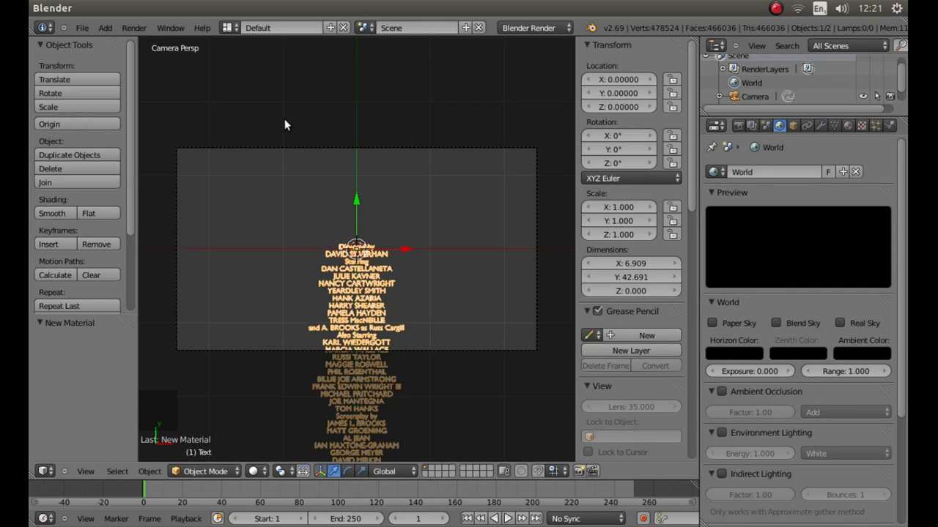
pyautogui.press('shift+z')
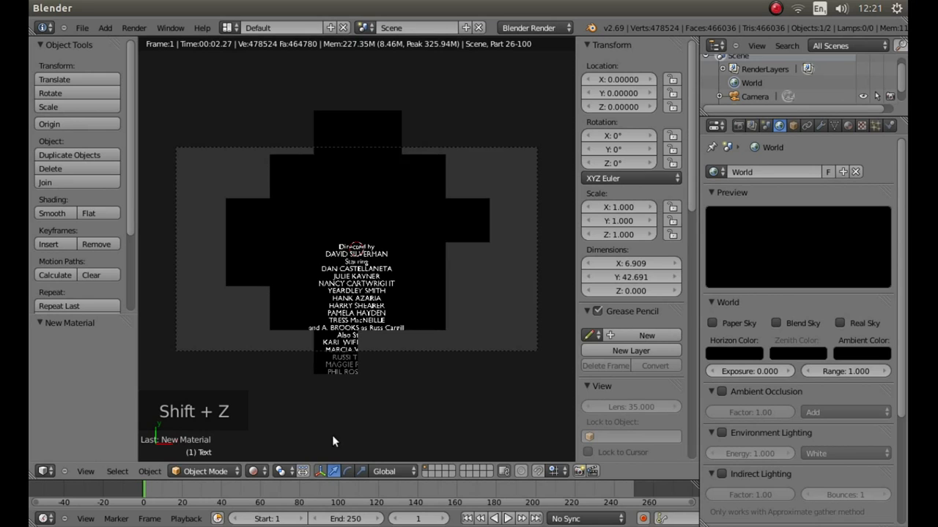
pyautogui.press('shift+z')
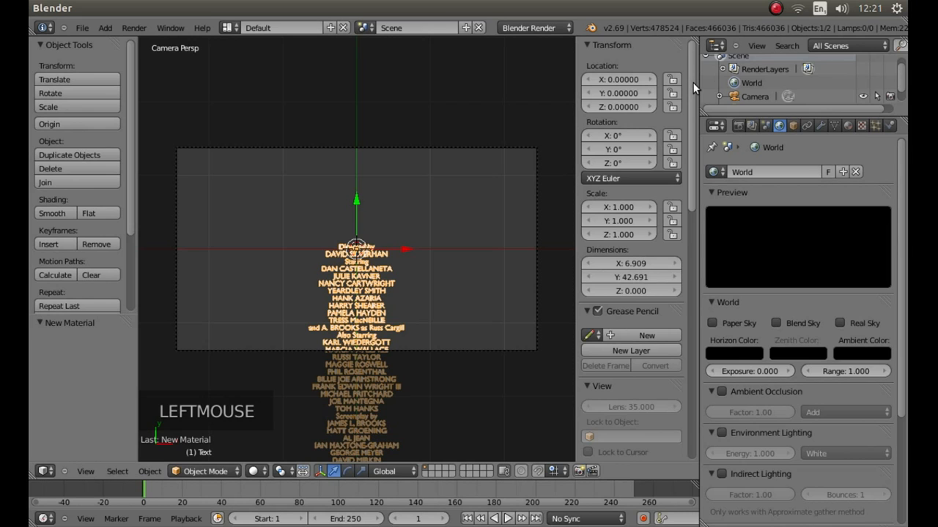
# Step: Enable Lock Camera to View in the N panel's View section
pyautogui.scroll(-3)
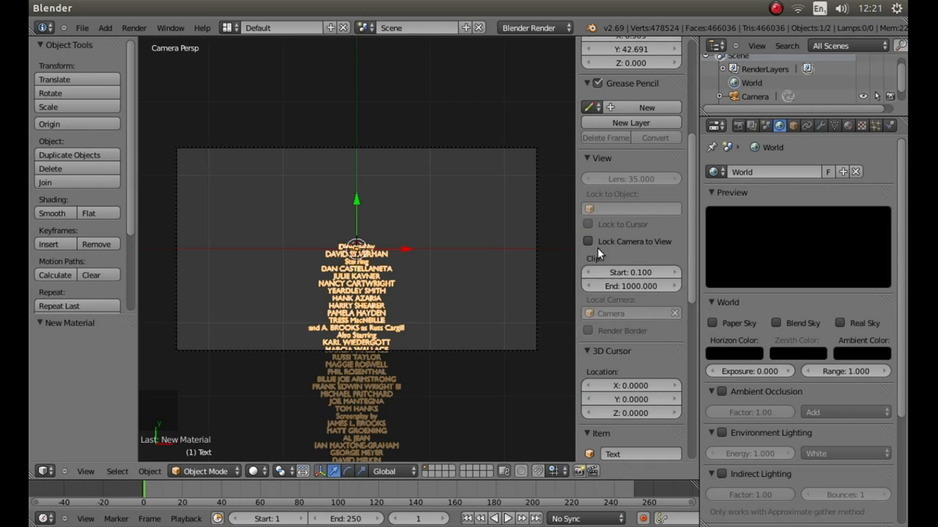
pyautogui.click(587, 241)
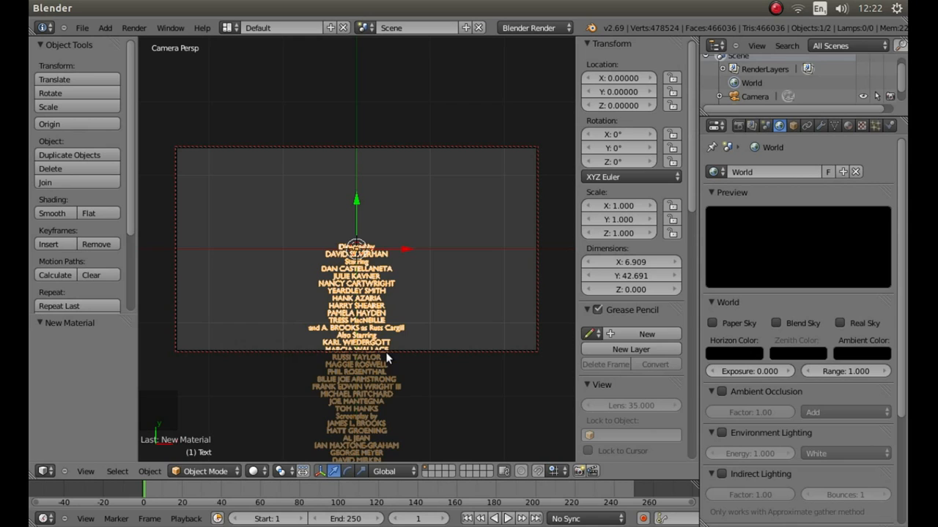
pyautogui.moveTo(619, 91)
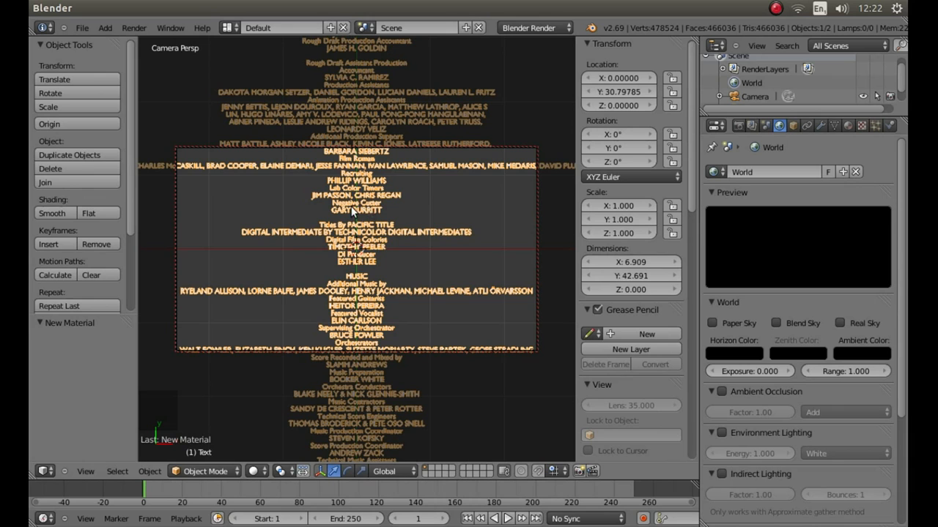
# Step: Move the credits text up along Y to 1.369, near the top of the camera frame
pyautogui.scroll(-3)
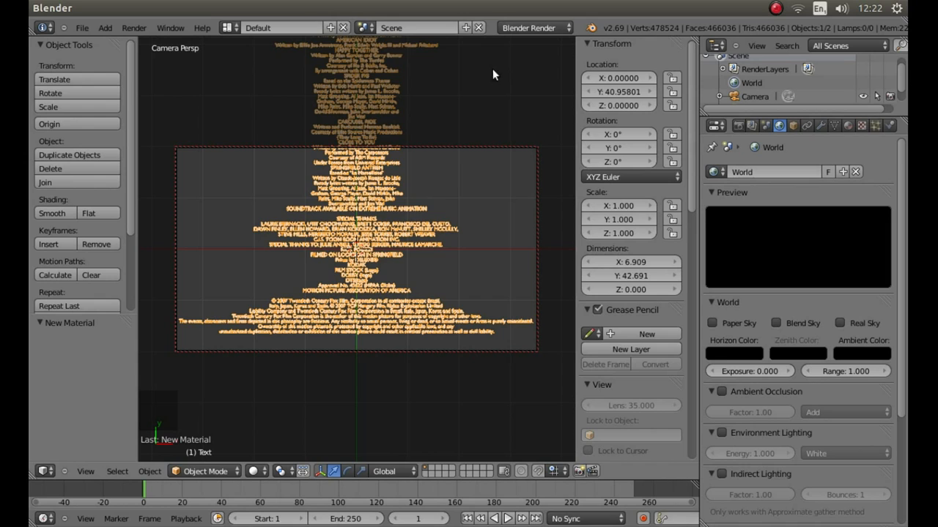
pyautogui.moveTo(618, 99)
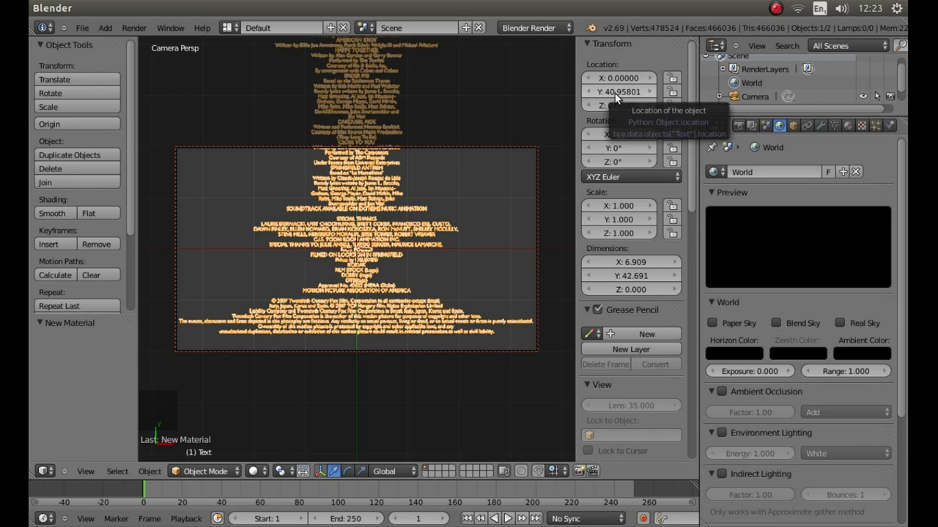
pyautogui.click(619, 91)
pyautogui.write('0000')
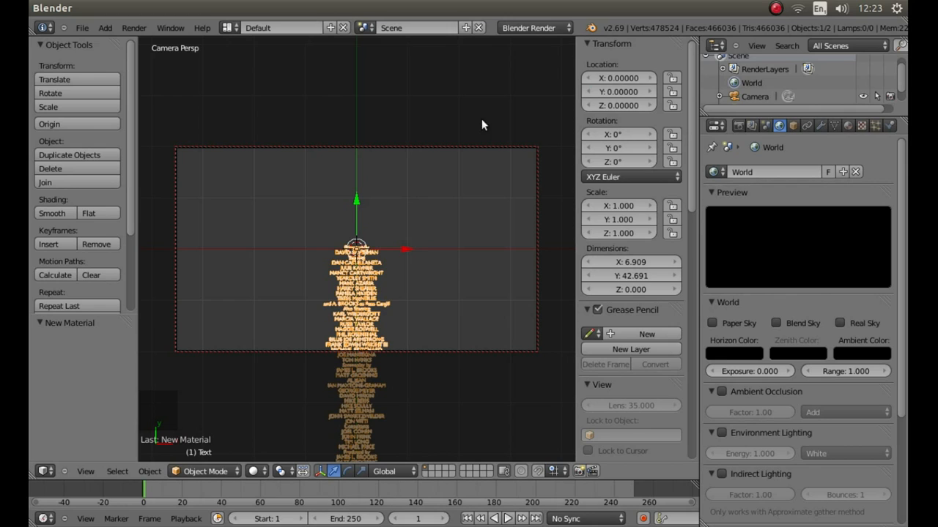
pyautogui.moveTo(381, 105)
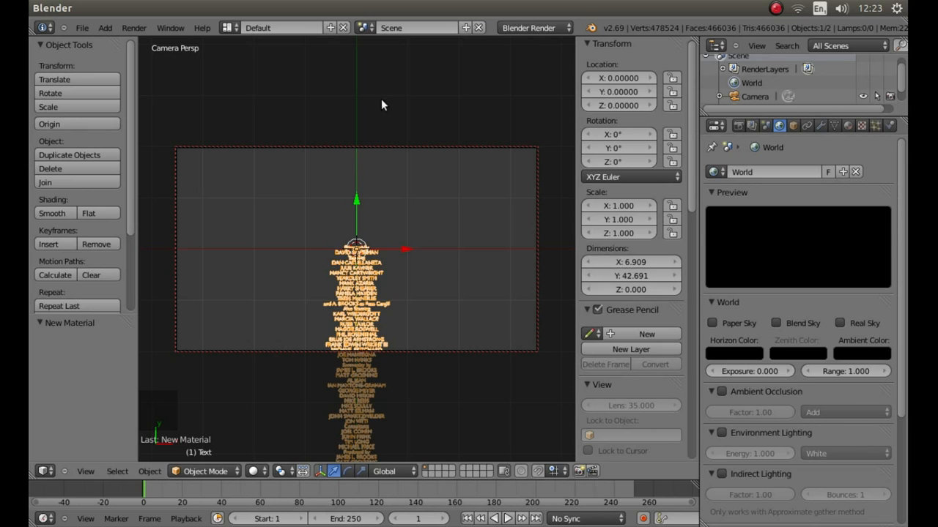
pyautogui.moveTo(355, 207)
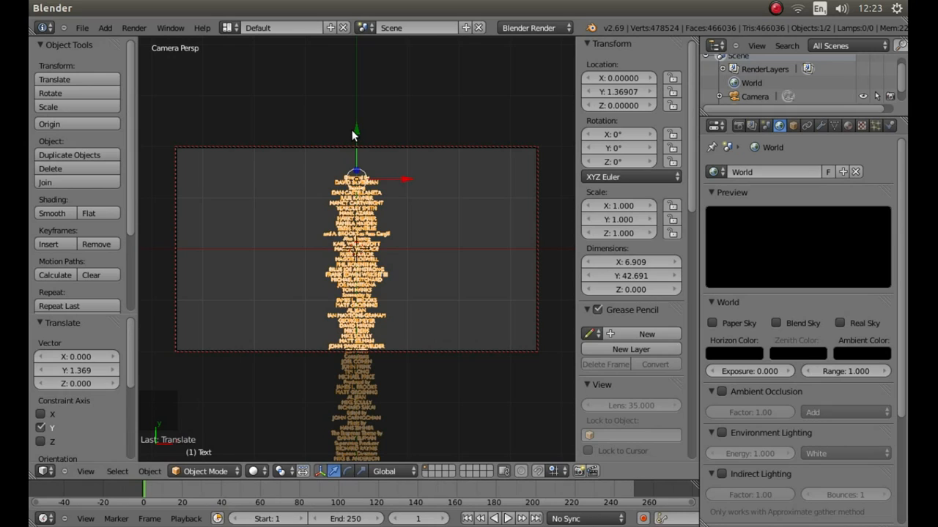
pyautogui.moveTo(328, 257)
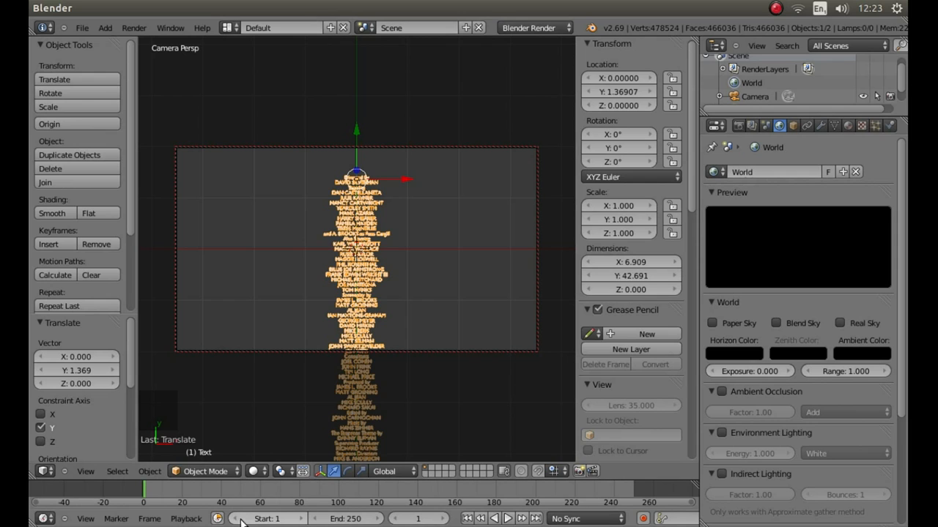
pyautogui.moveTo(413, 113)
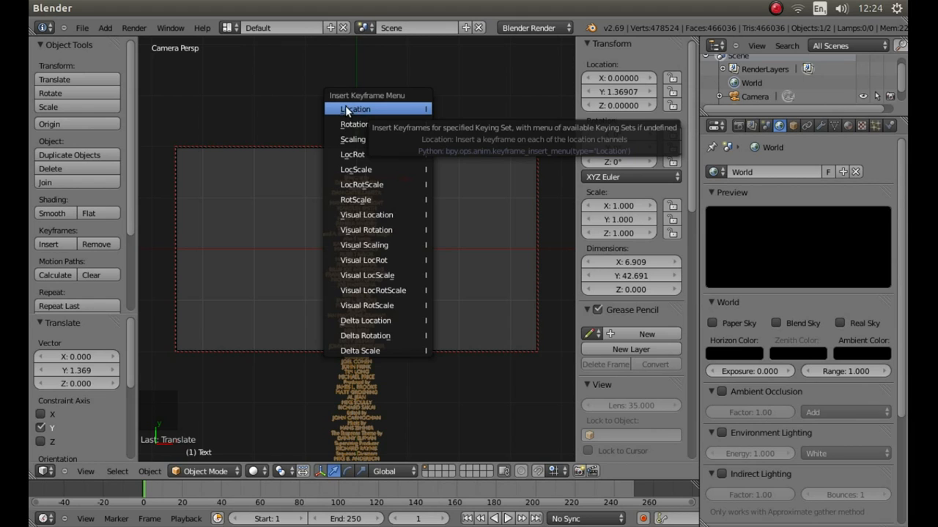
# Step: Insert a location keyframe on frame 1 with the credits at Y 1.369
pyautogui.click(356, 109)
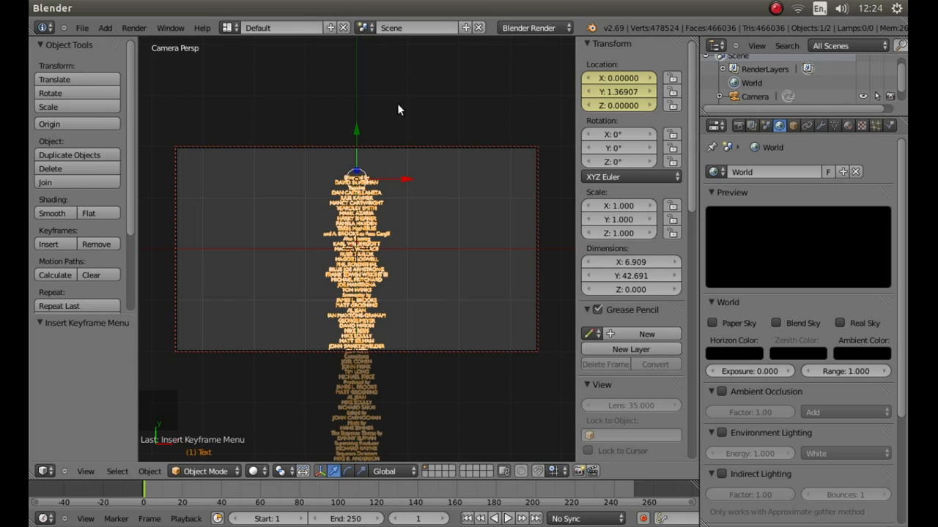
pyautogui.moveTo(476, 99)
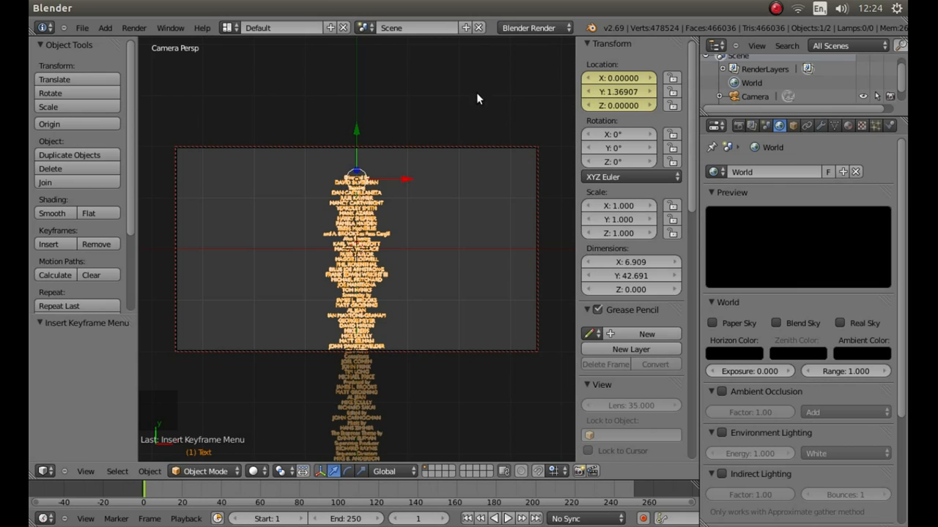
pyautogui.moveTo(324, 99)
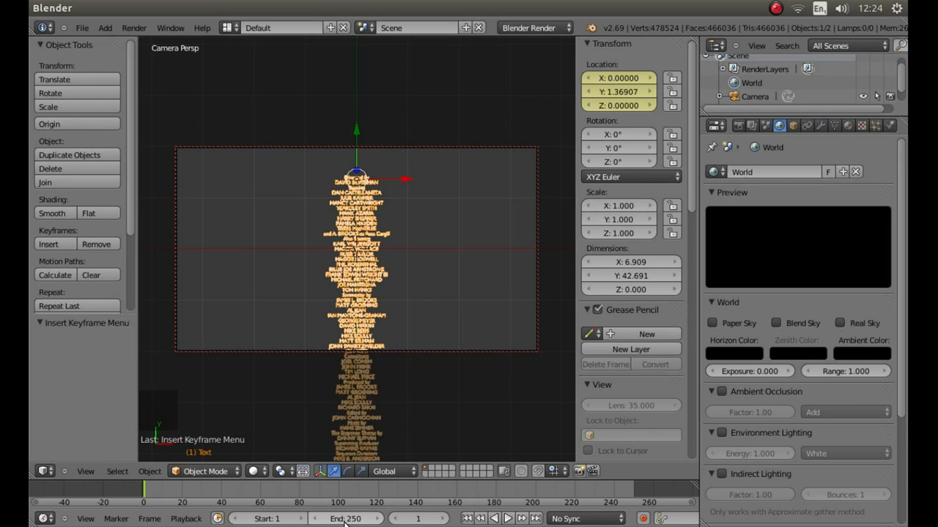
pyautogui.moveTo(350, 519)
pyautogui.write('1500')
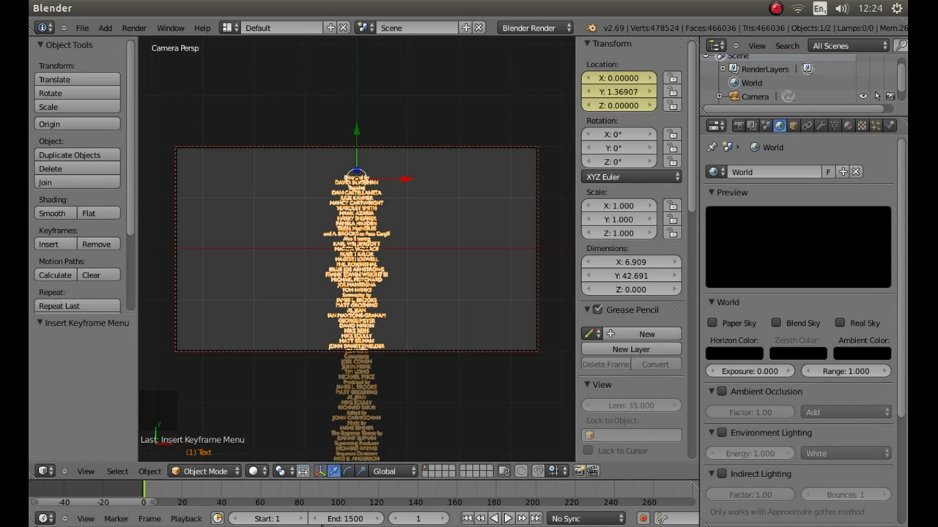
pyautogui.moveTo(424, 499)
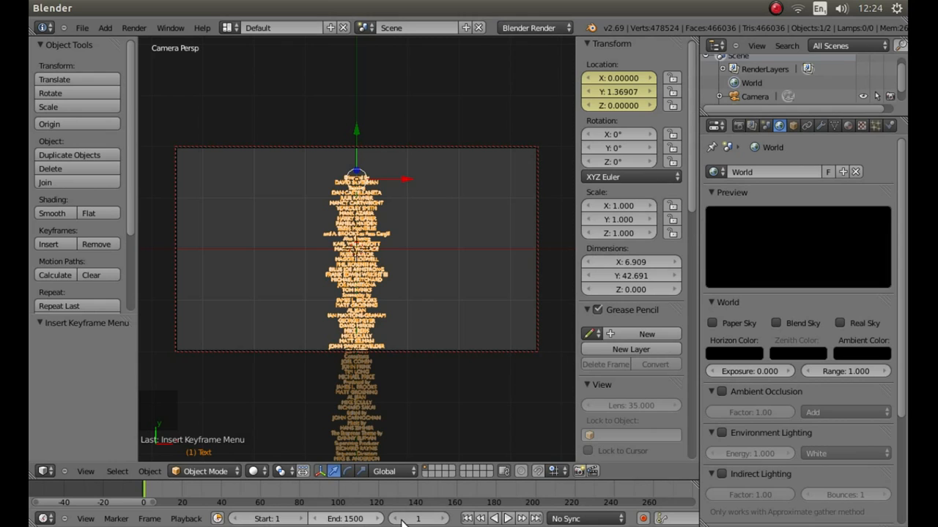
pyautogui.moveTo(418, 519)
pyautogui.write('450')
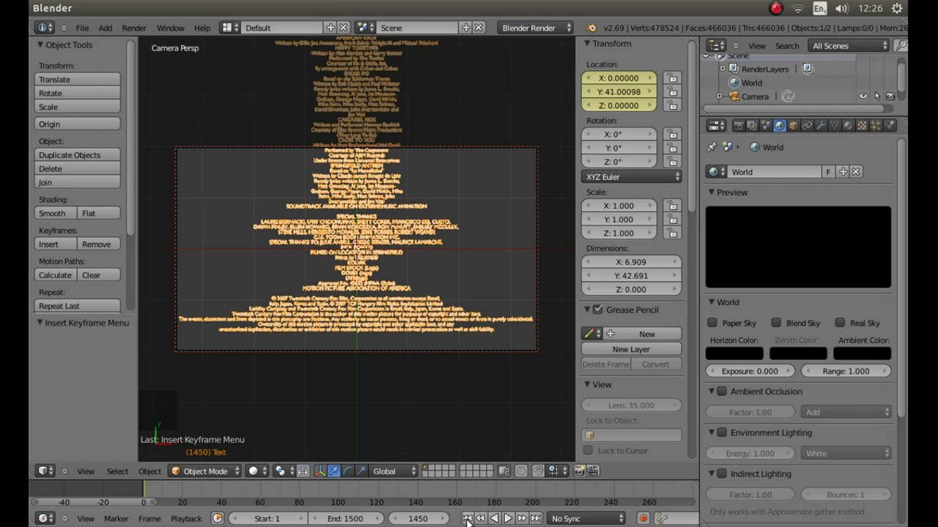
pyautogui.moveTo(467, 518)
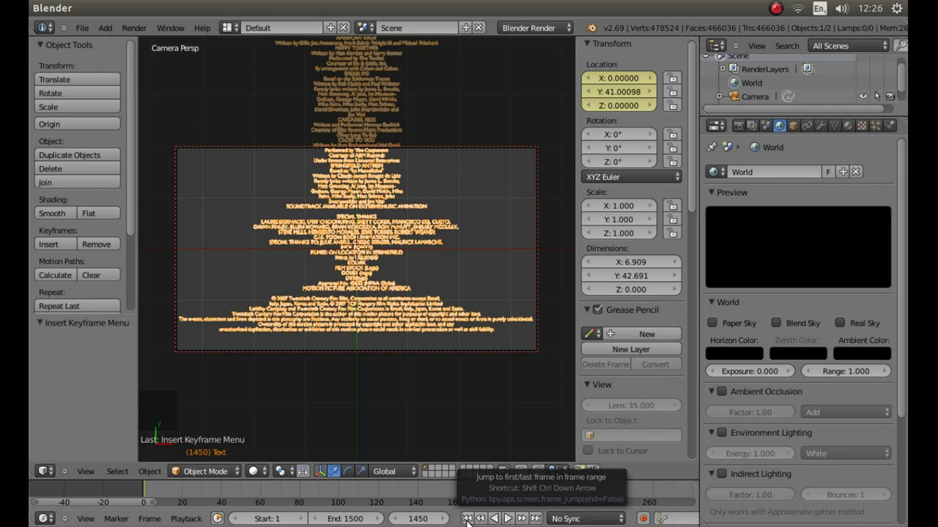
# Step: Rewind to frame 1 and play the credits scrolling upward through the camera
pyautogui.click(466, 518)
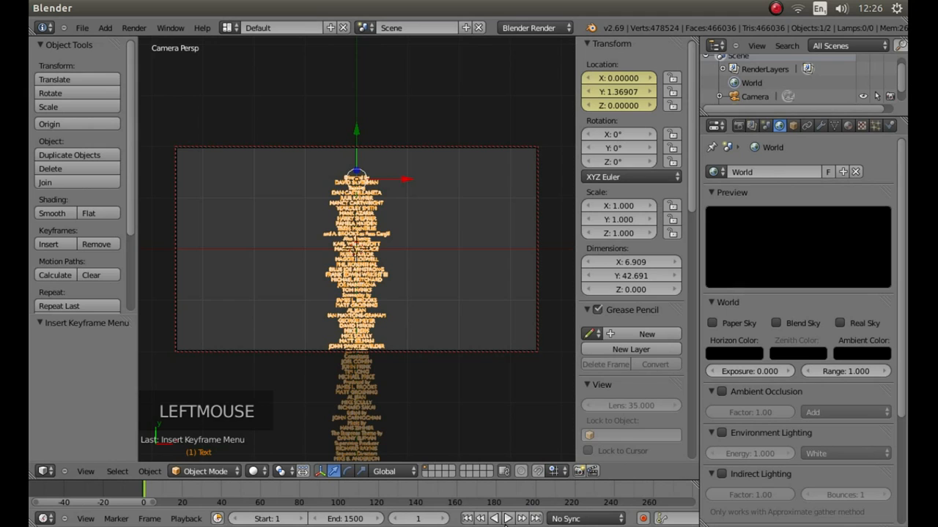
pyautogui.moveTo(507, 519)
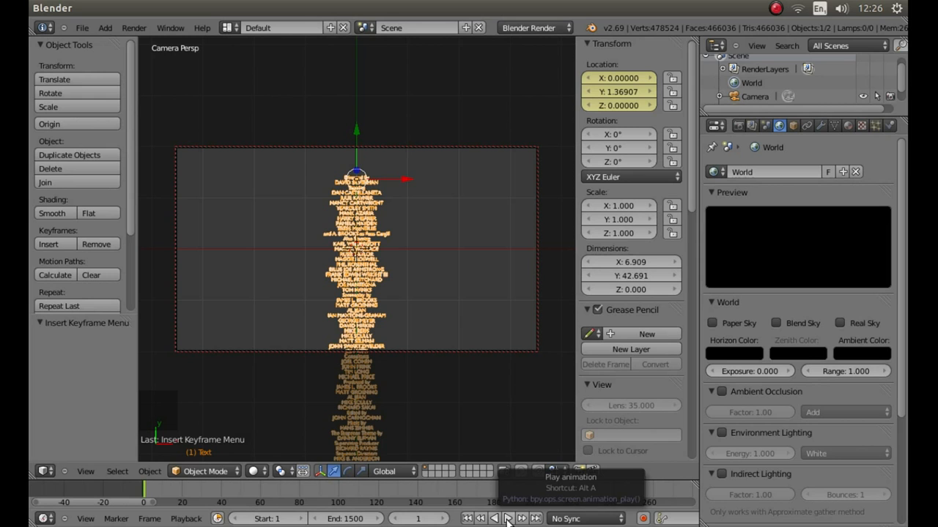
pyautogui.click(508, 519)
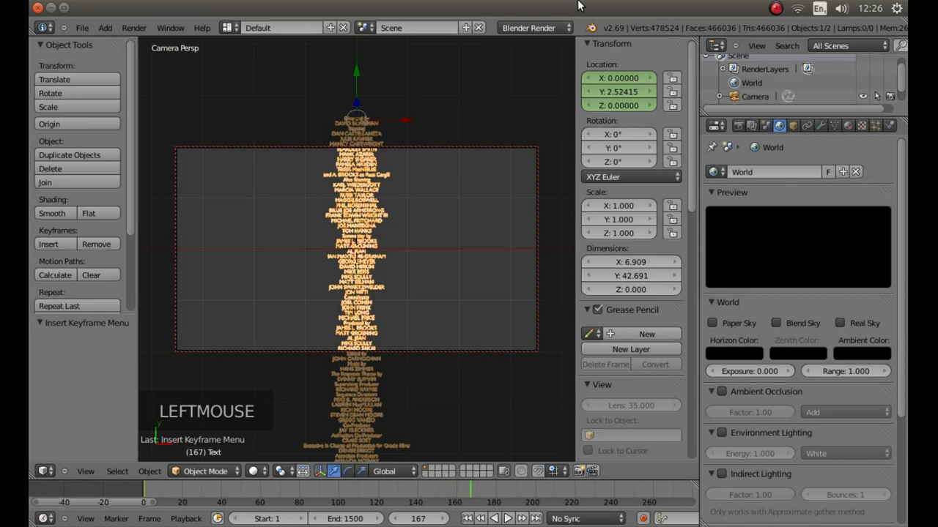
pyautogui.moveTo(738, 125)
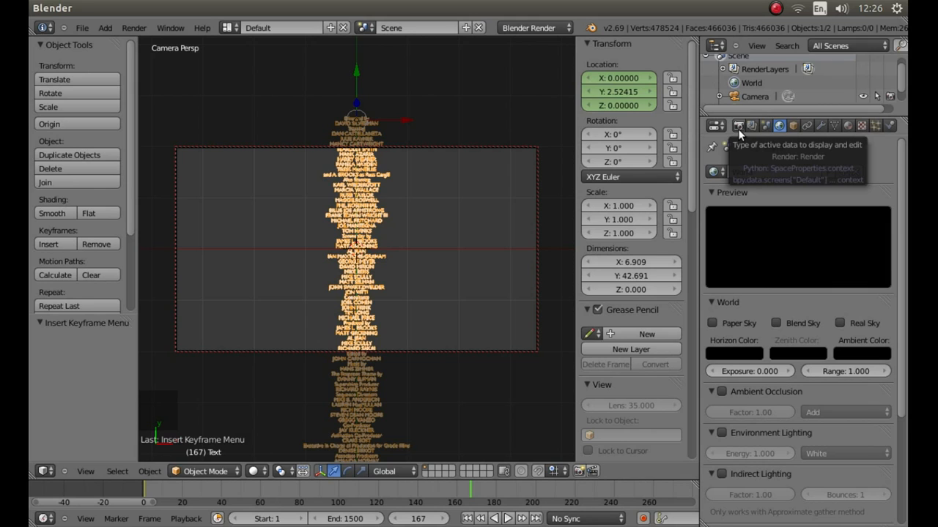
# Step: Review render settings: 1920×1080, frames 1–1500, 24 fps
pyautogui.click(738, 125)
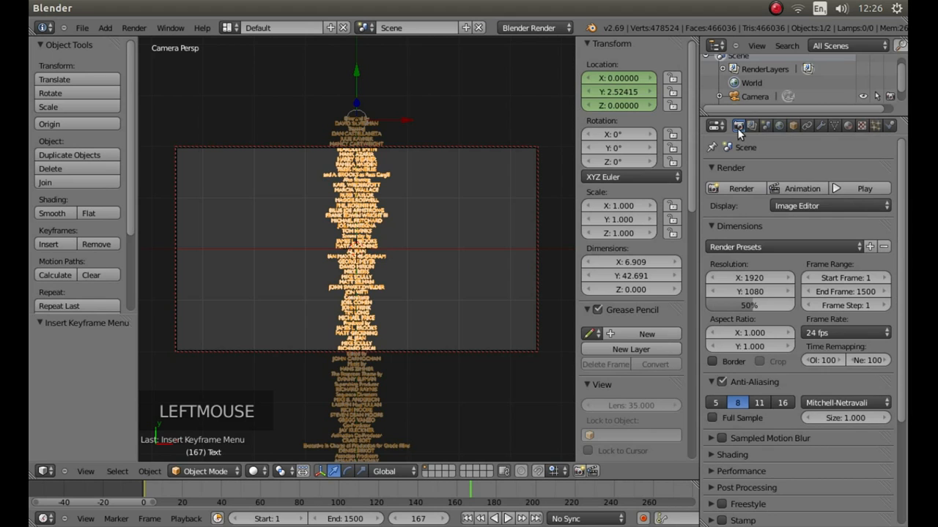
pyautogui.moveTo(759, 262)
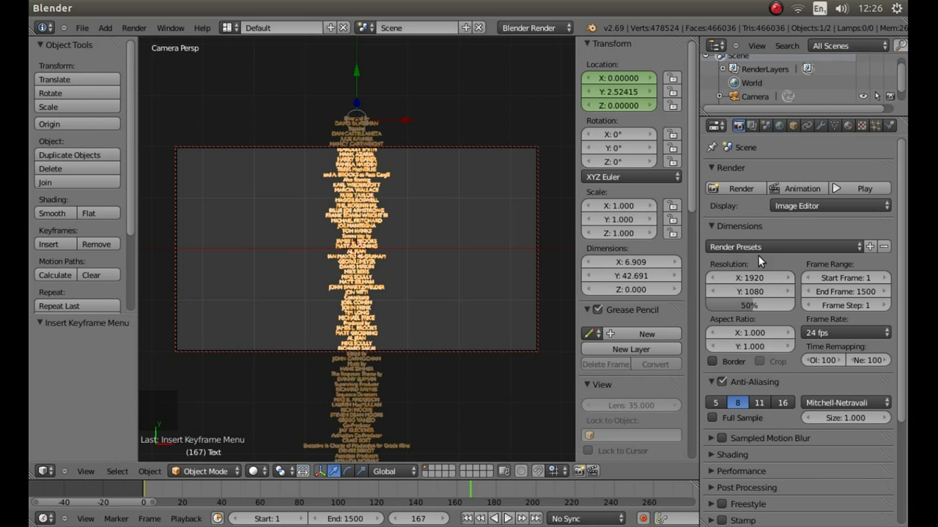
pyautogui.moveTo(903, 211)
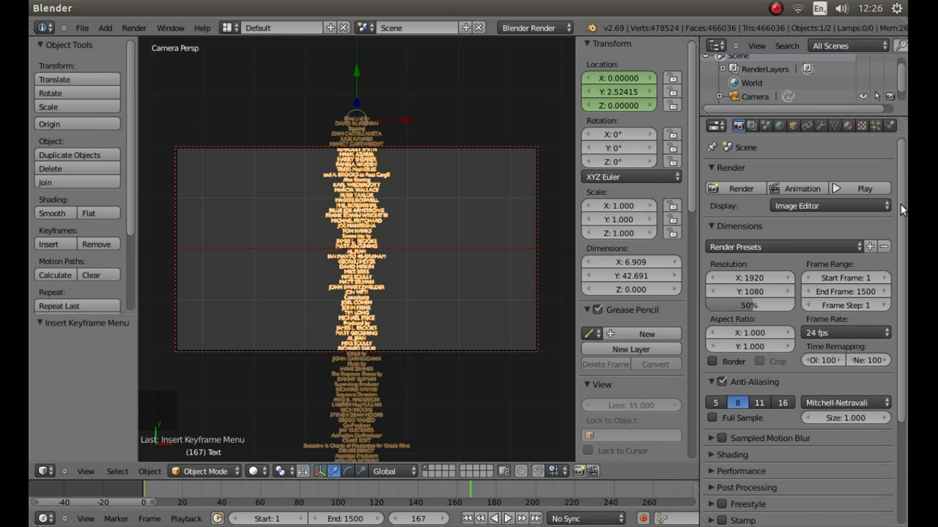
pyautogui.scroll(-3)
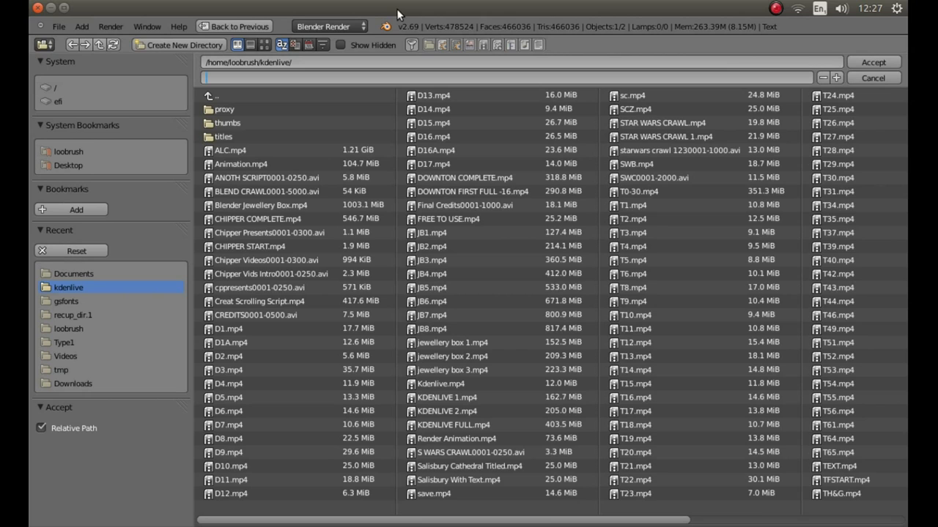
# Step: Name the render output file TITLE in the kdenlive folder
pyautogui.write('T')
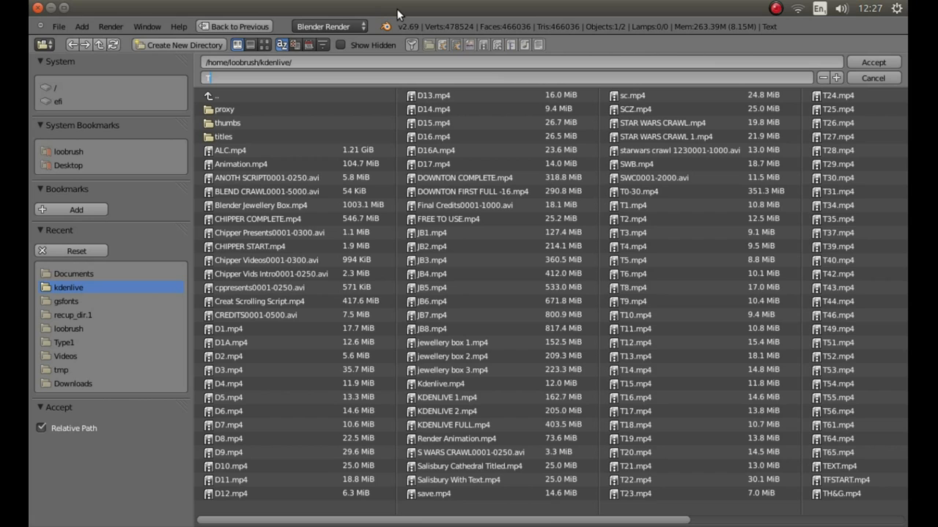
pyautogui.write('ITLE')
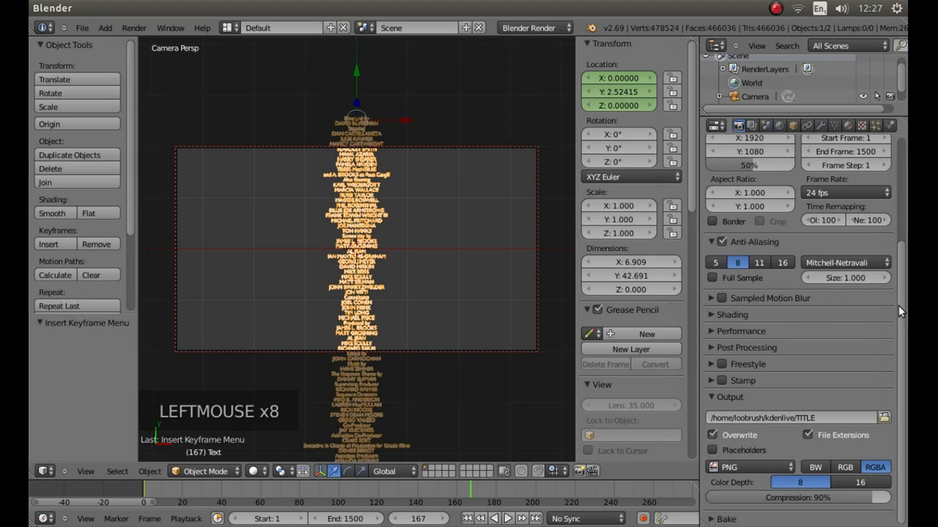
# Step: Change the output file format from PNG to H.264
pyautogui.click(747, 467)
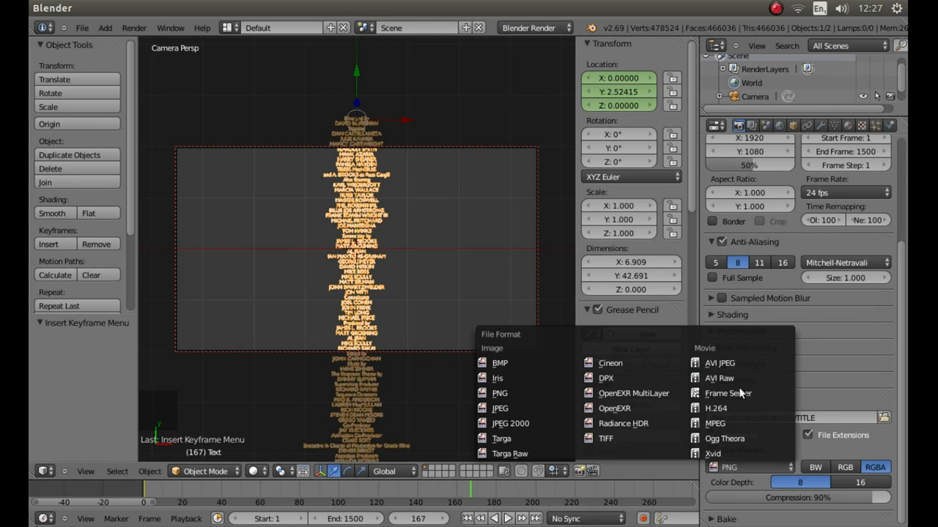
pyautogui.moveTo(716, 408)
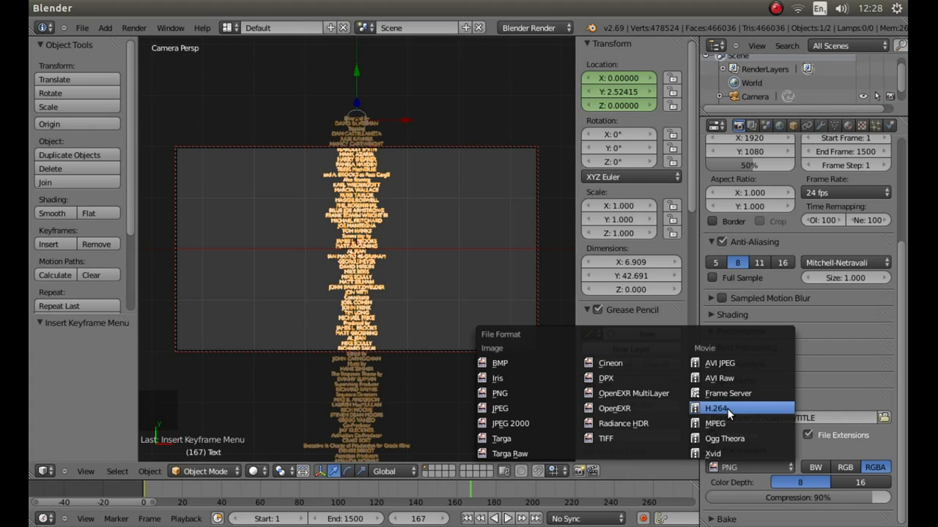
pyautogui.click(717, 408)
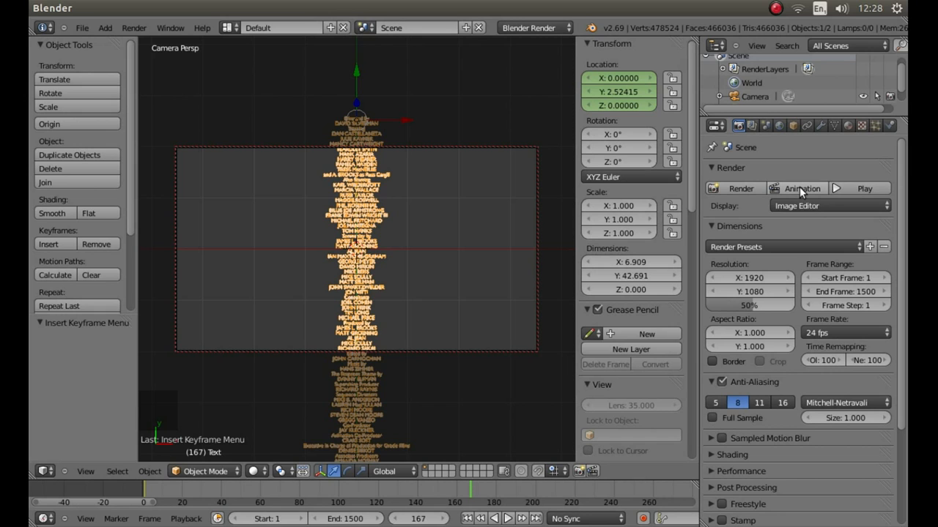
# Step: Start rendering the credits animation, showing white credits on black
pyautogui.click(741, 188)
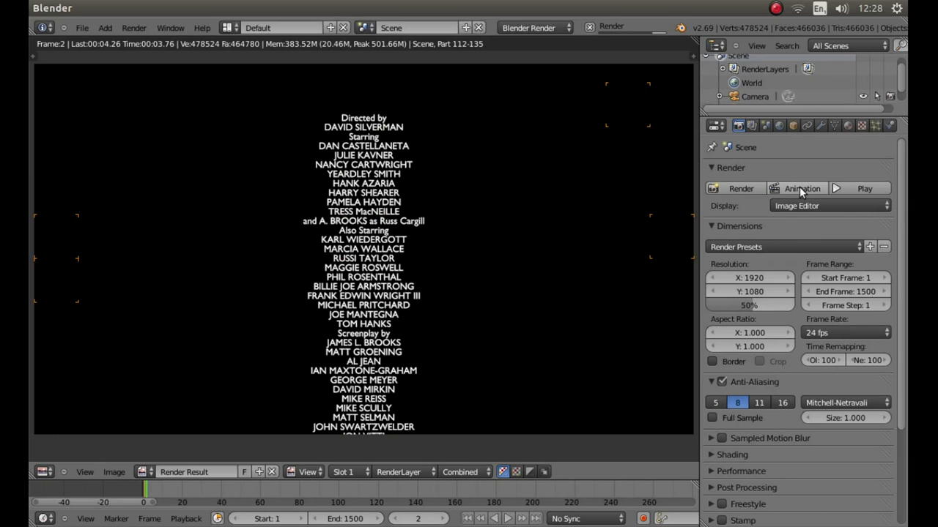
pyautogui.click(801, 188)
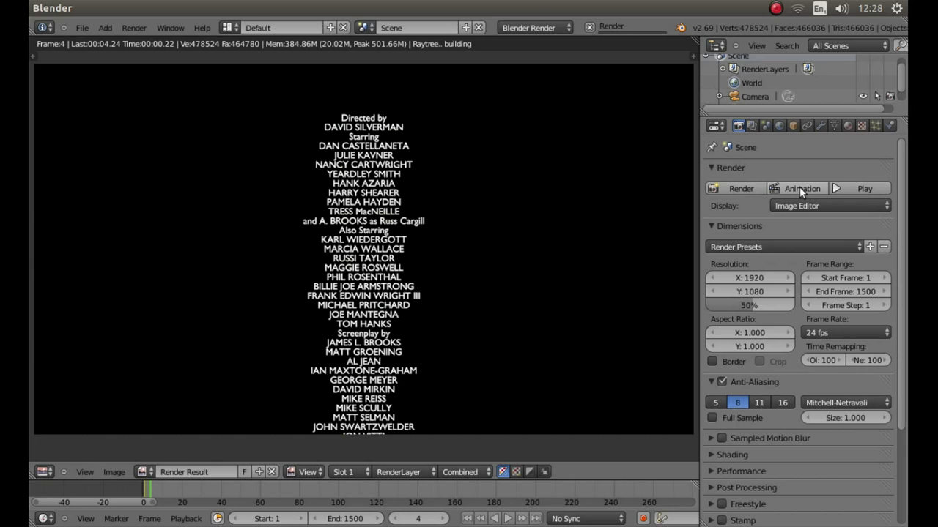